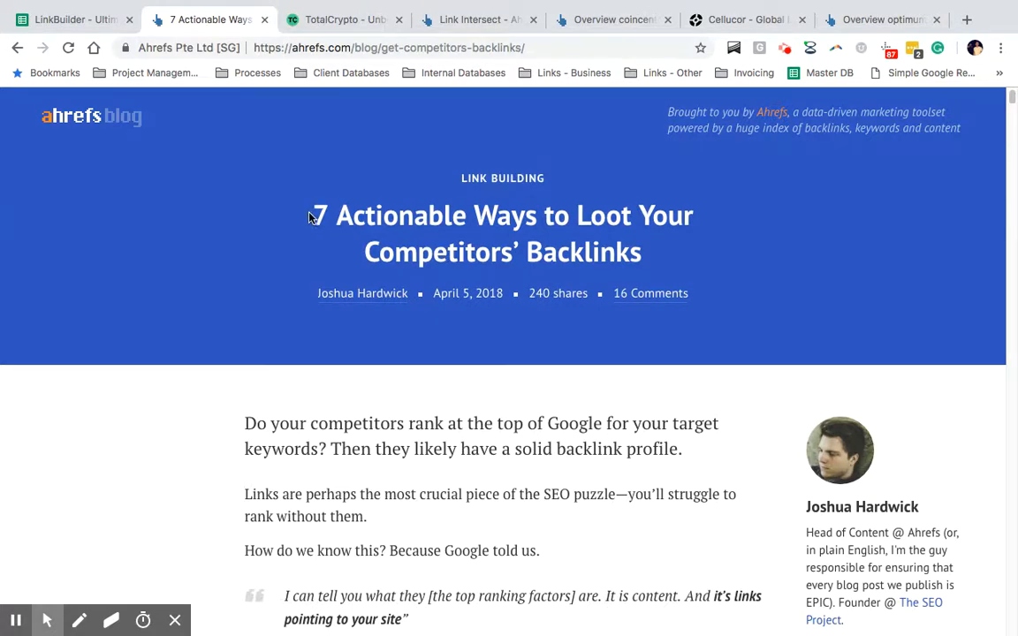
{"action": "mouse_move", "coordinate": [697, 260]}
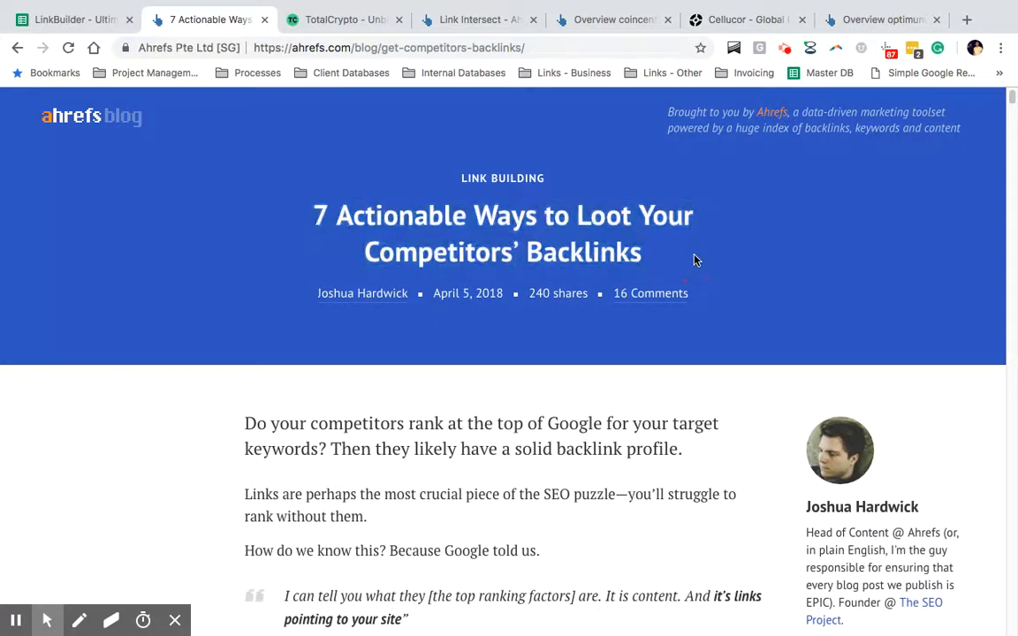
{"action": "mouse_move", "coordinate": [686, 276]}
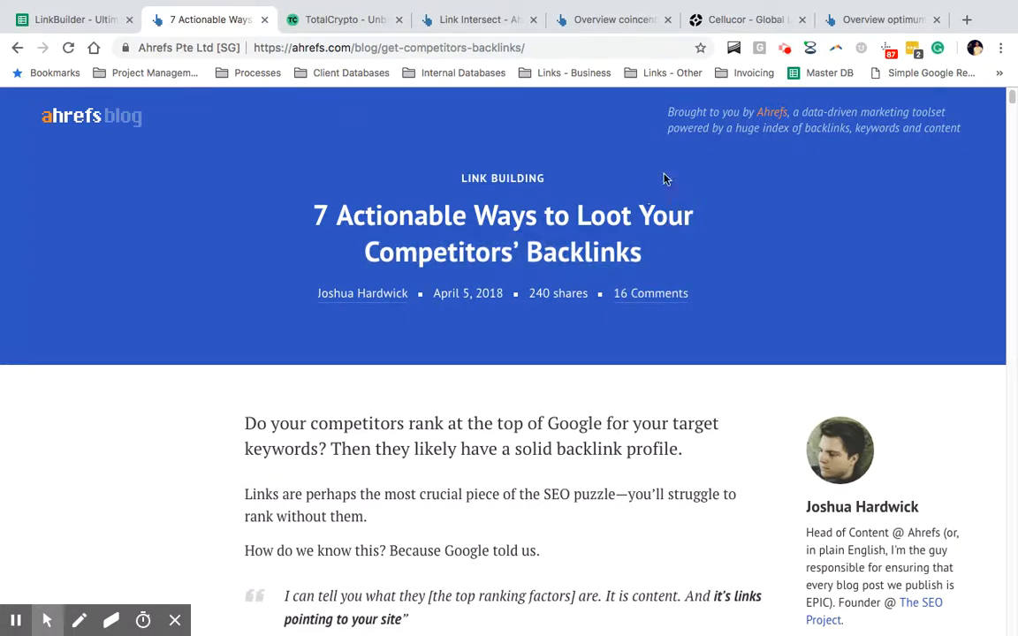
{"action": "mouse_move", "coordinate": [652, 187]}
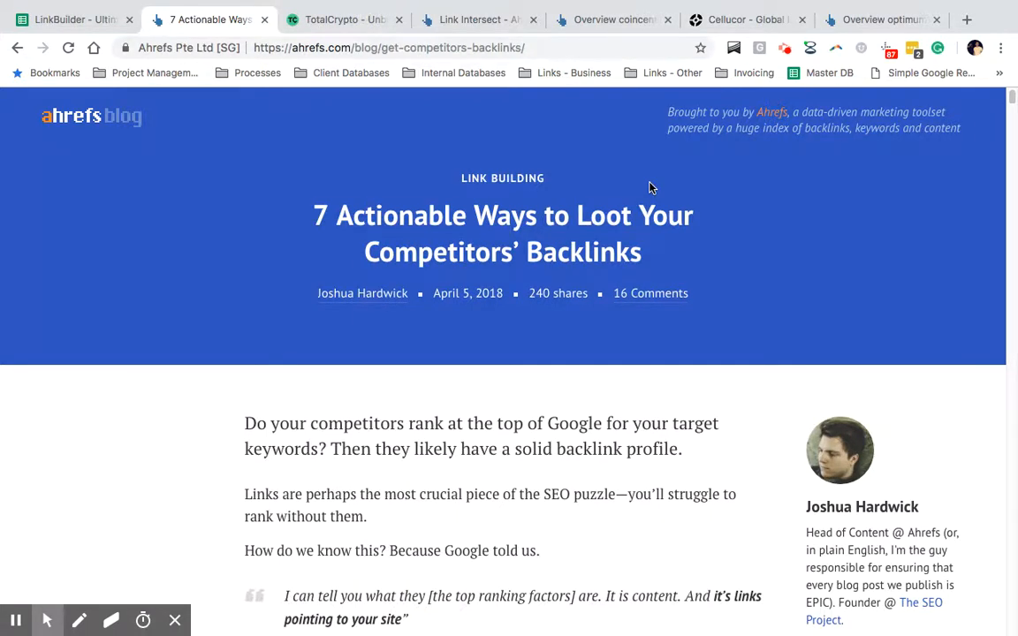
{"action": "mouse_move", "coordinate": [629, 189]}
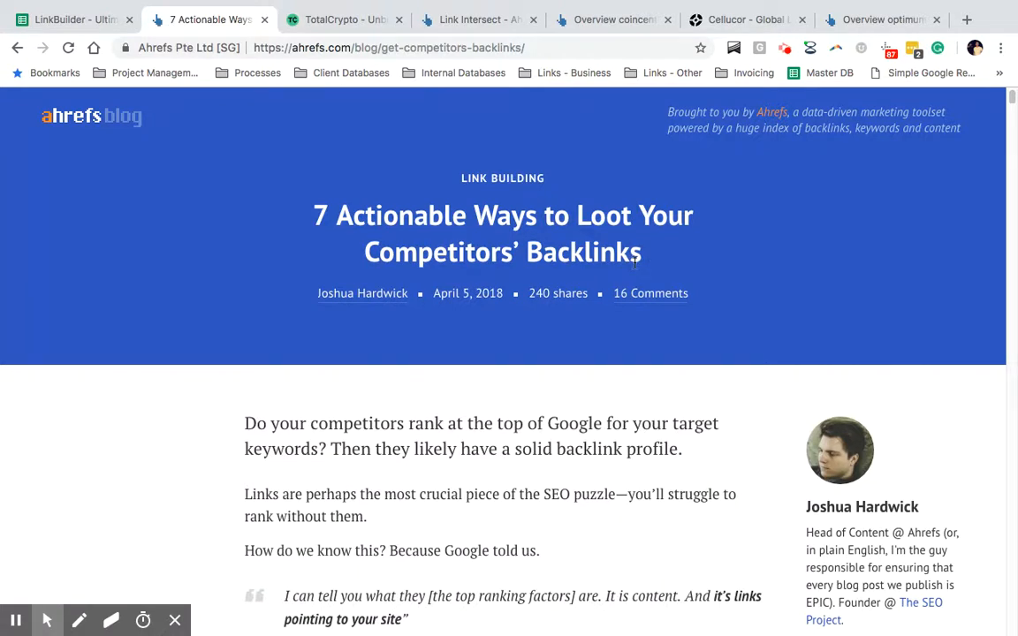
{"action": "mouse_move", "coordinate": [686, 275]}
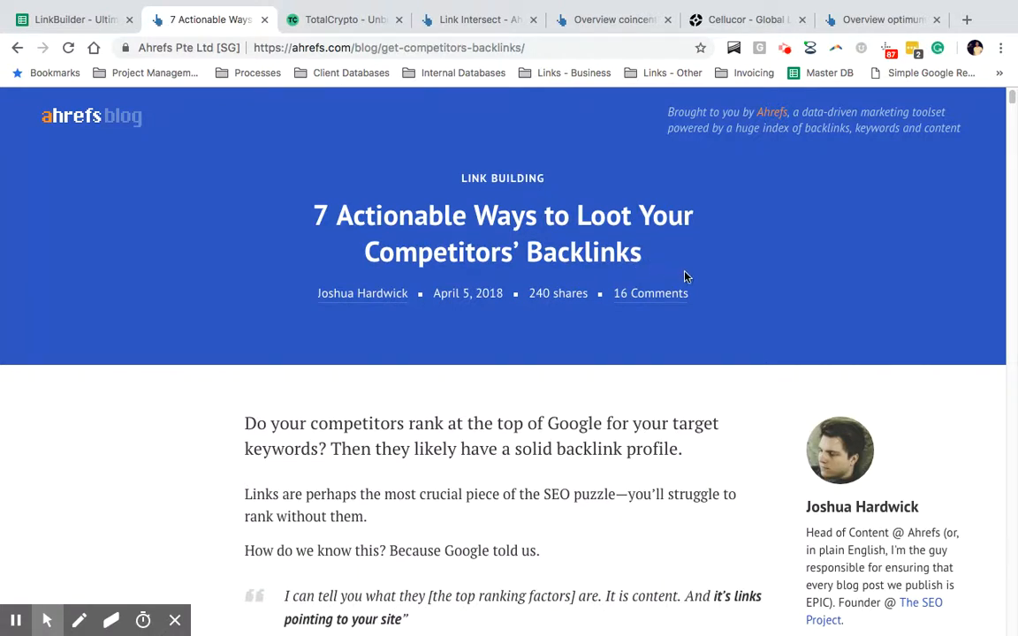
{"action": "mouse_move", "coordinate": [675, 262]}
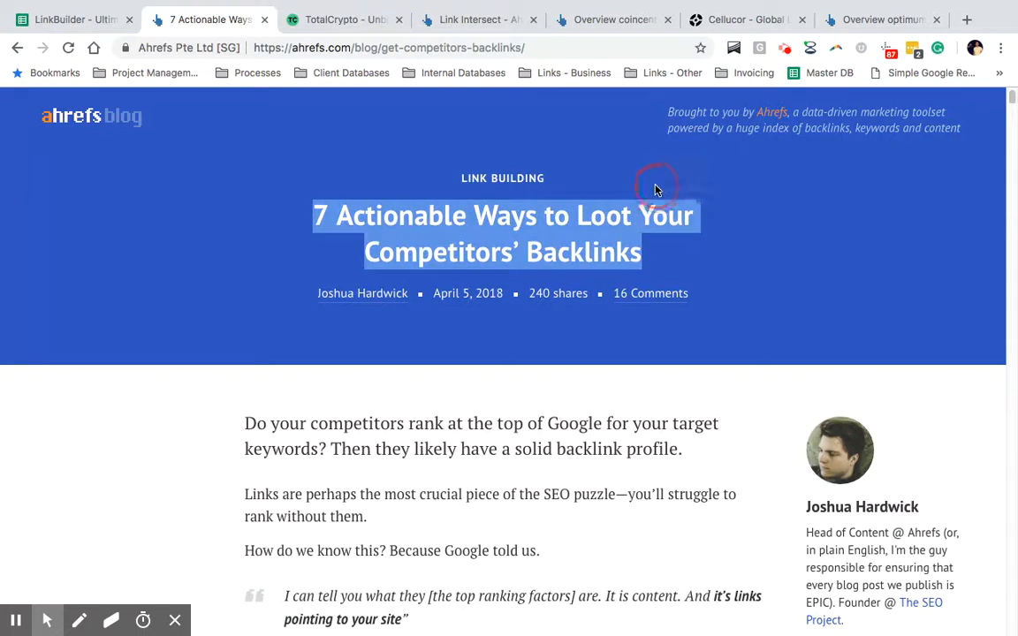
Switch via the TotalCrypto tab to the Link Intersect page for blockonomi, coincentral and coinsutra vs totalcrypto.io
{"action": "left_click", "coordinate": [656, 189]}
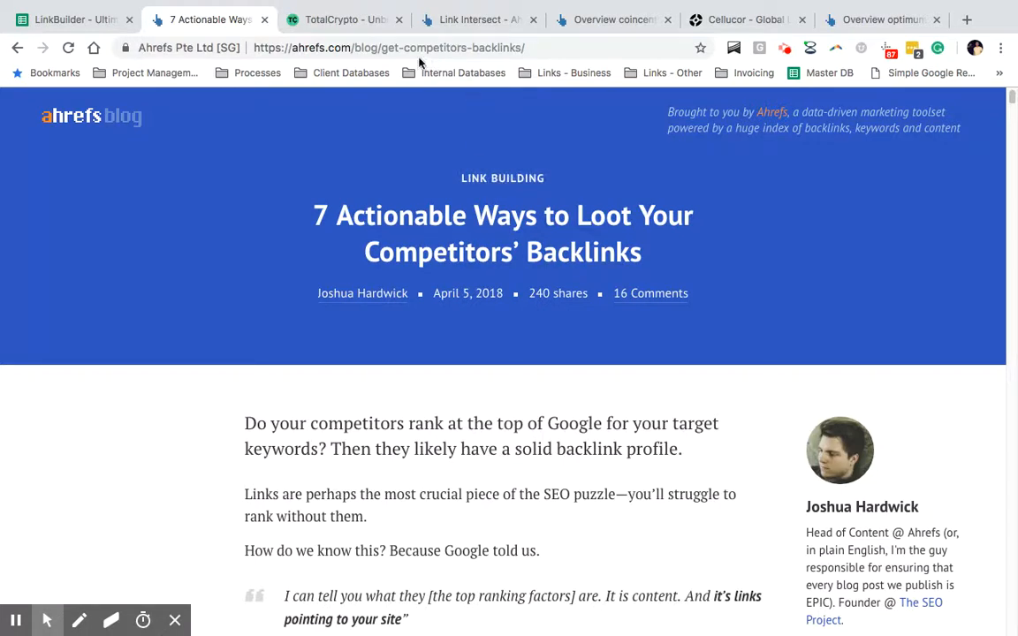
{"action": "scroll", "scroll_direction": "down", "scroll_amount": 3}
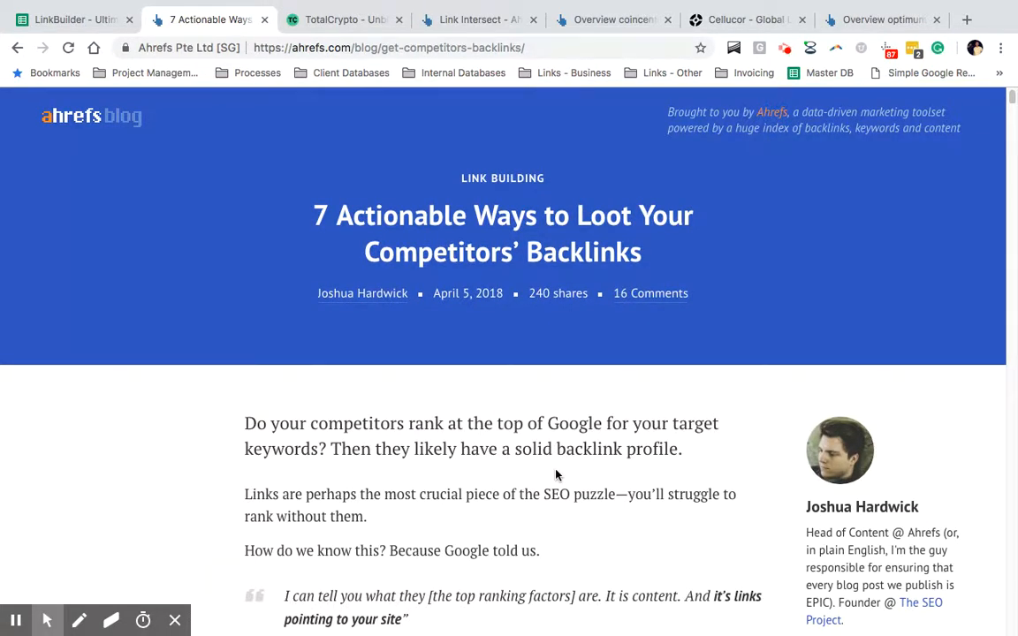
{"action": "scroll", "scroll_direction": "down", "scroll_amount": 3}
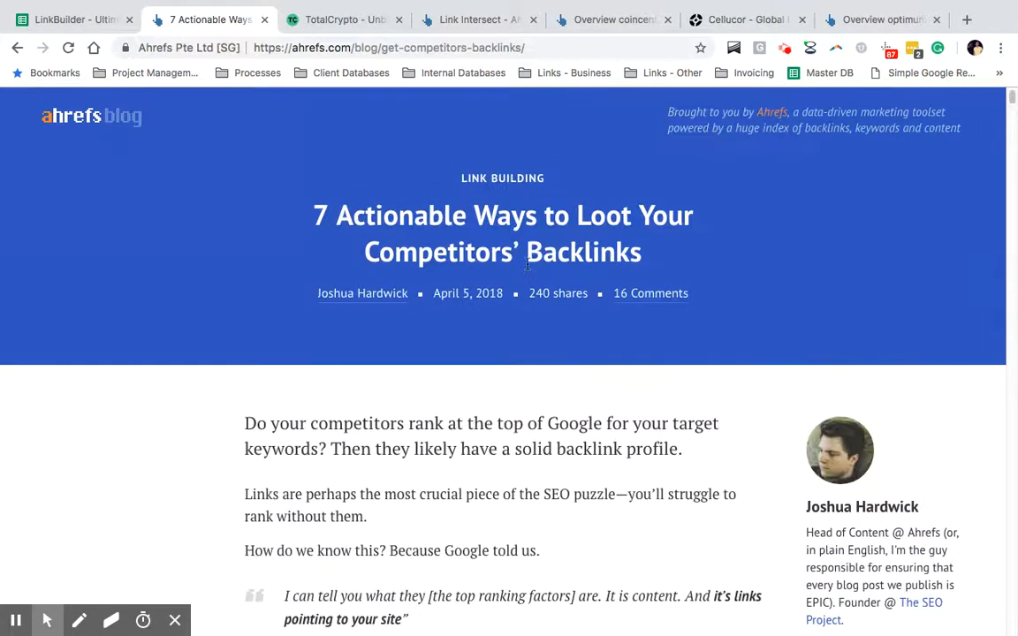
{"action": "mouse_move", "coordinate": [474, 265]}
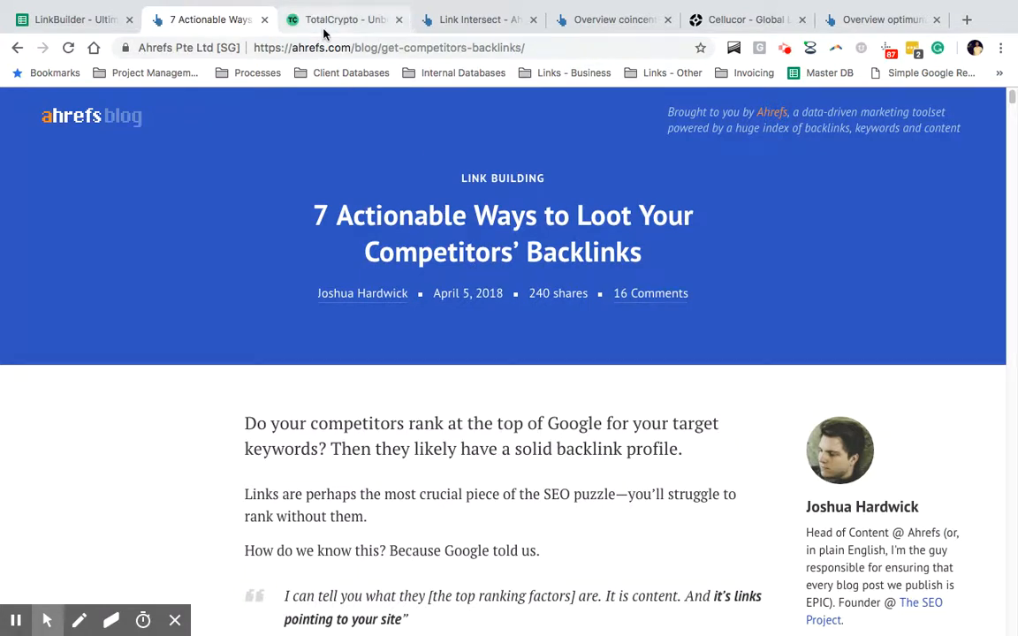
{"action": "mouse_move", "coordinate": [327, 33]}
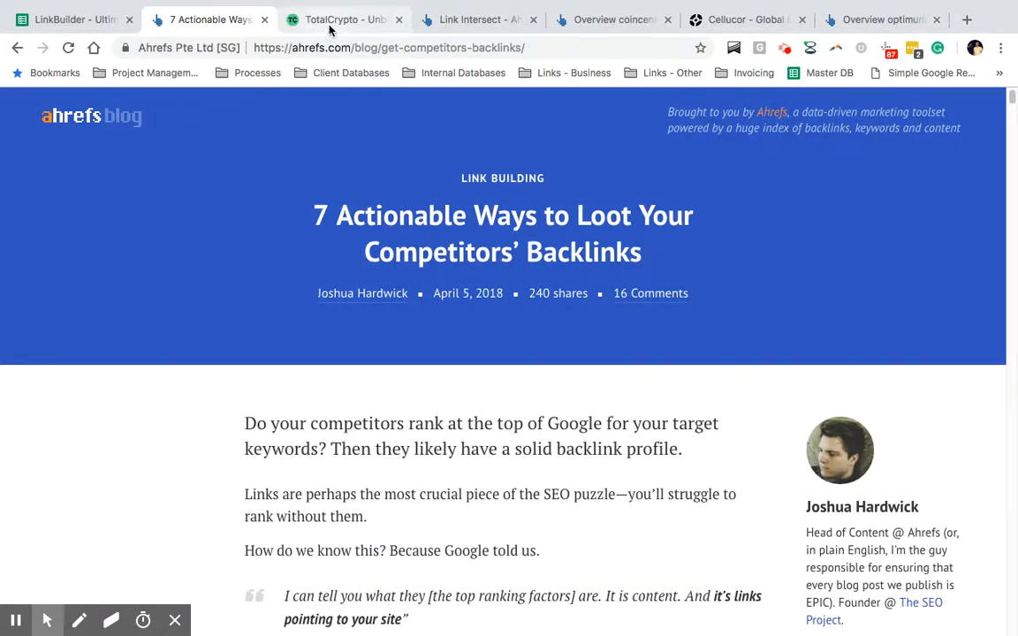
{"action": "left_click", "coordinate": [343, 20]}
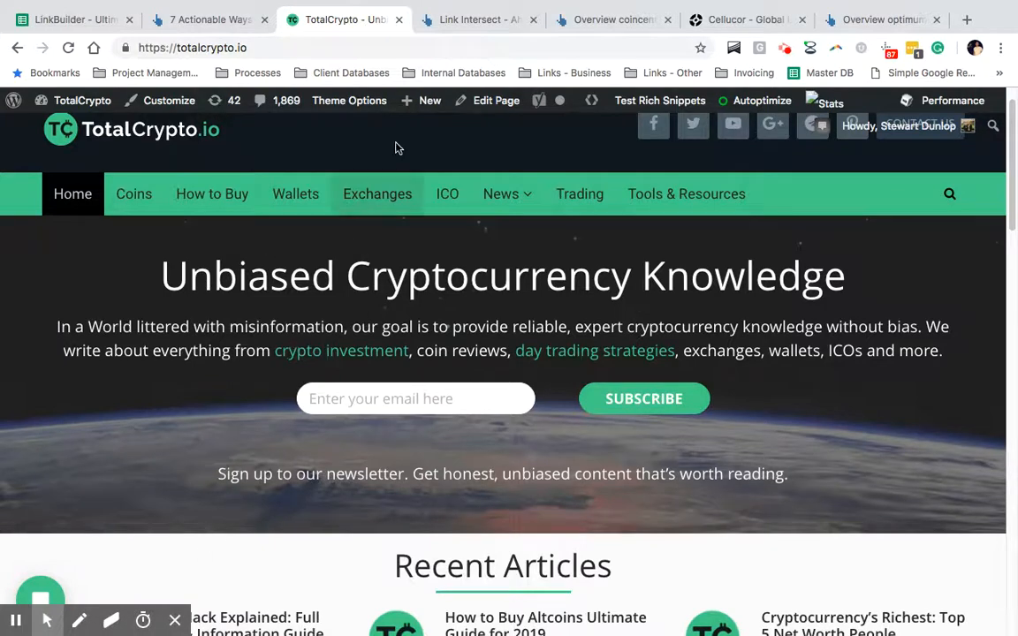
{"action": "left_click", "coordinate": [477, 19]}
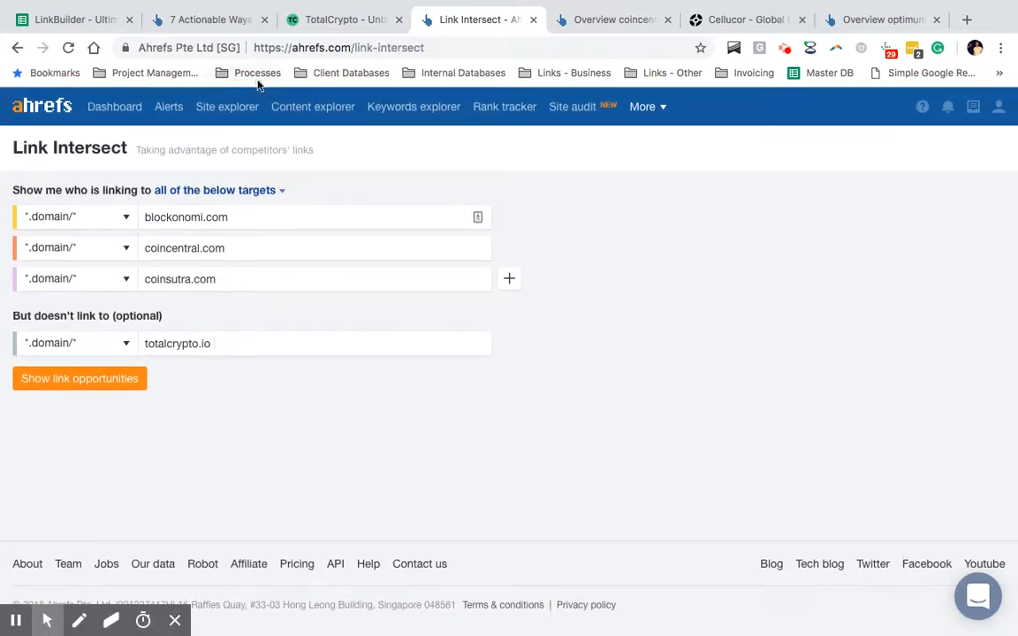
{"action": "mouse_move", "coordinate": [553, 113]}
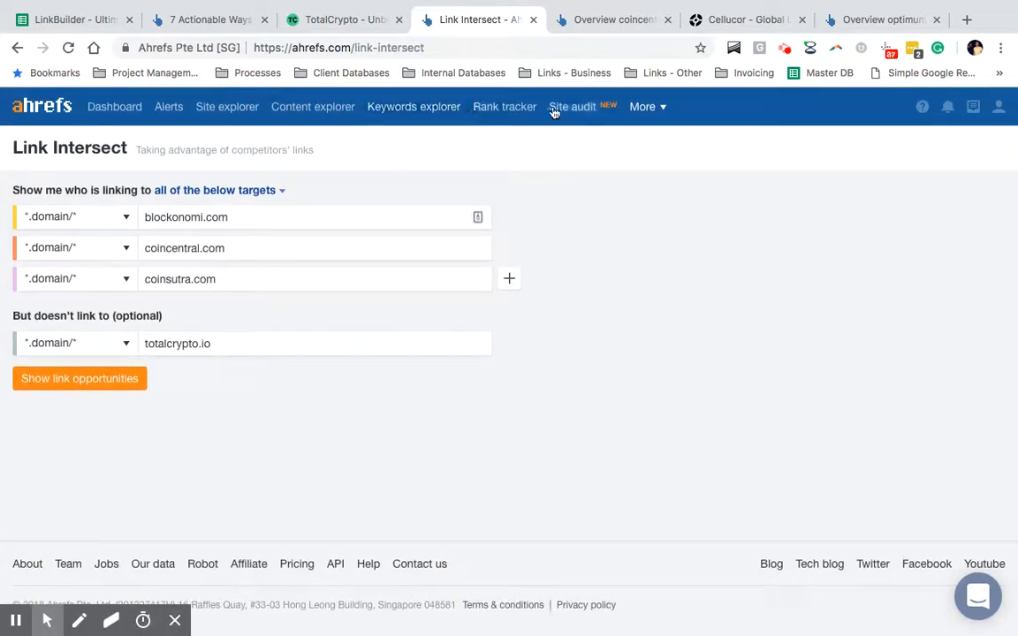
{"action": "mouse_move", "coordinate": [665, 85]}
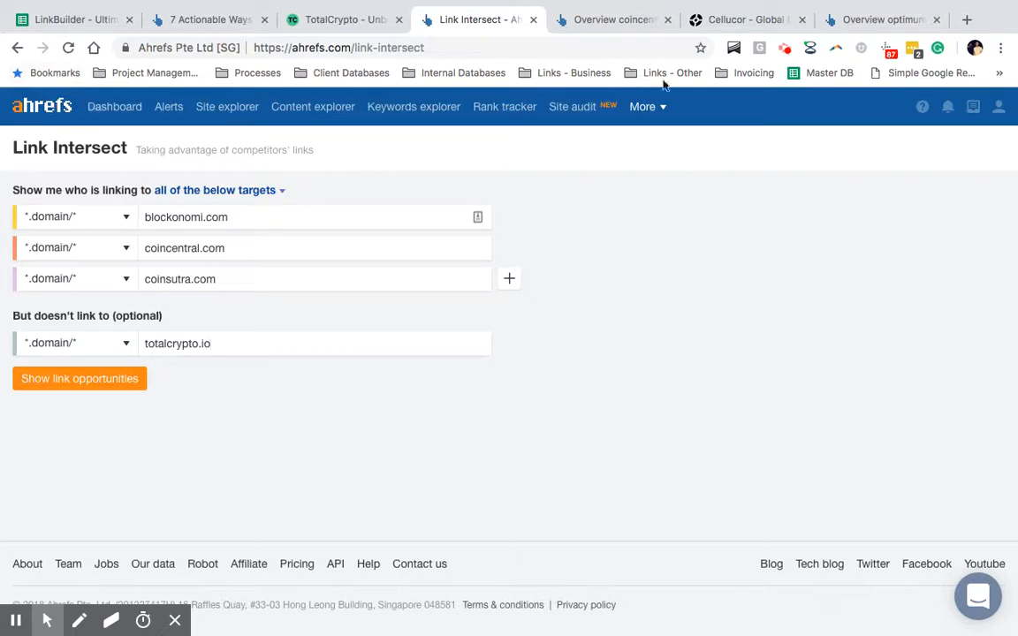
{"action": "mouse_move", "coordinate": [647, 109]}
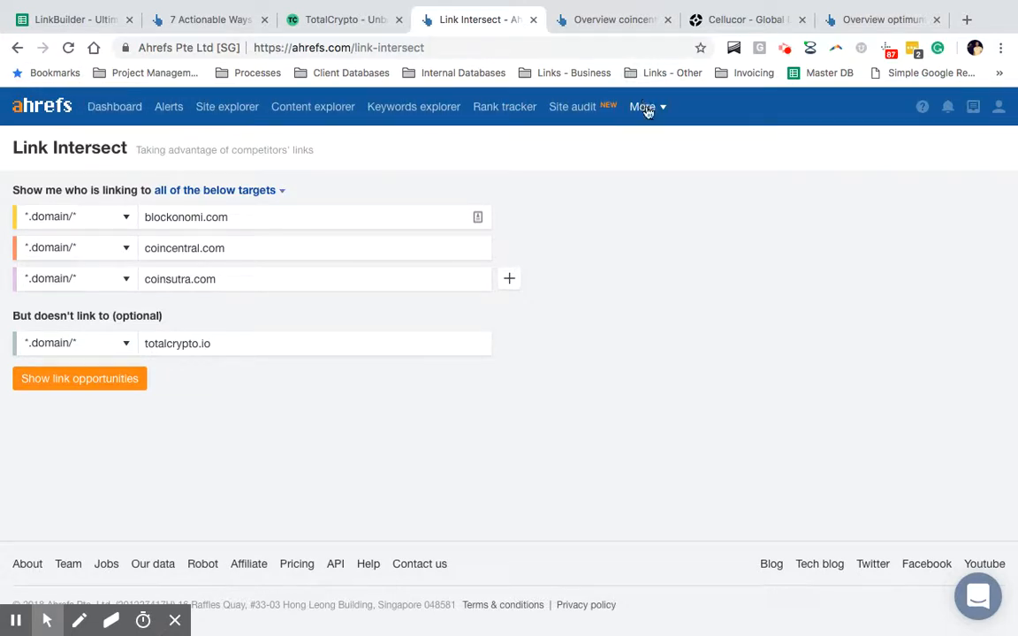
Check the More tools menu in Ahrefs and dismiss it again
{"action": "left_click", "coordinate": [644, 106]}
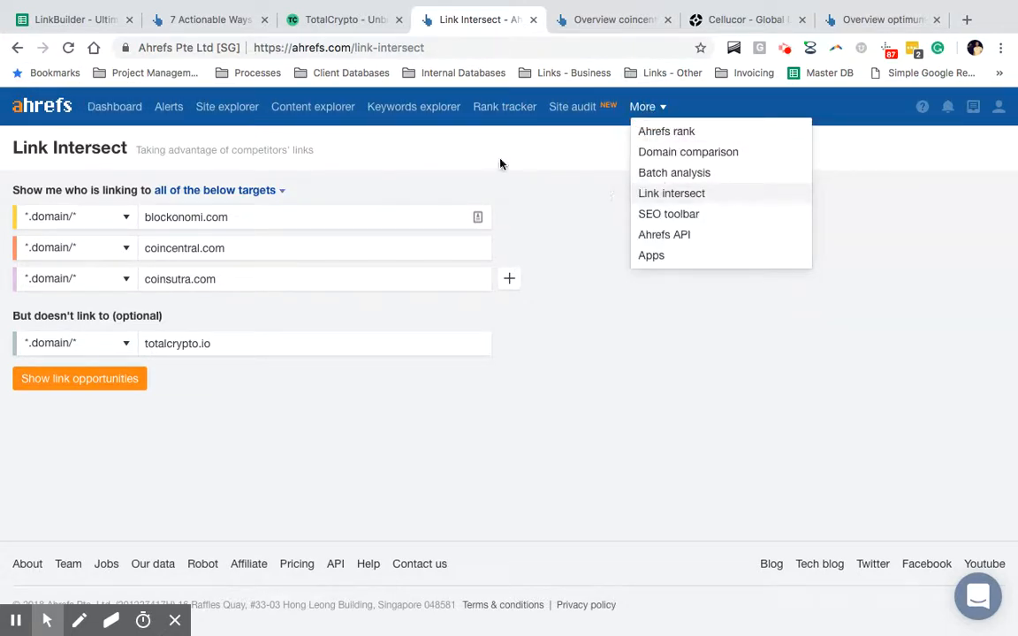
{"action": "left_click", "coordinate": [309, 174]}
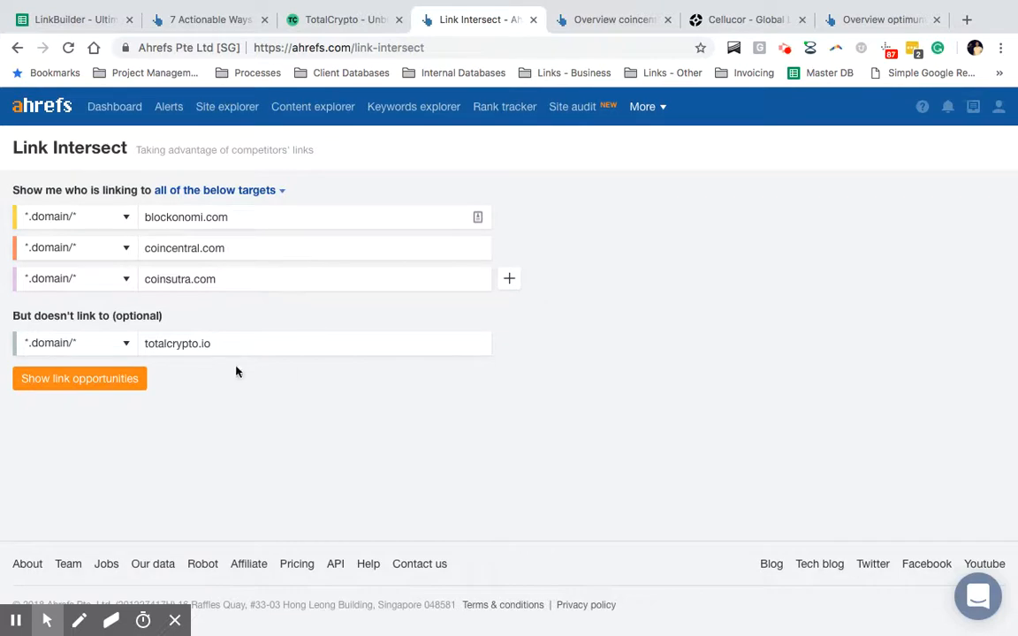
{"action": "mouse_move", "coordinate": [378, 200]}
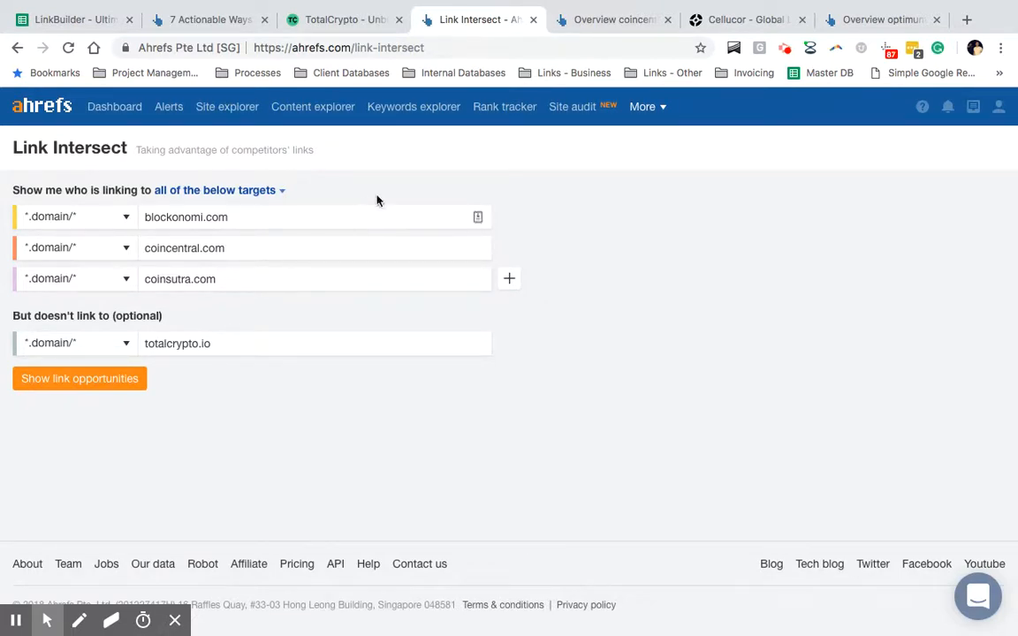
{"action": "mouse_move", "coordinate": [387, 191]}
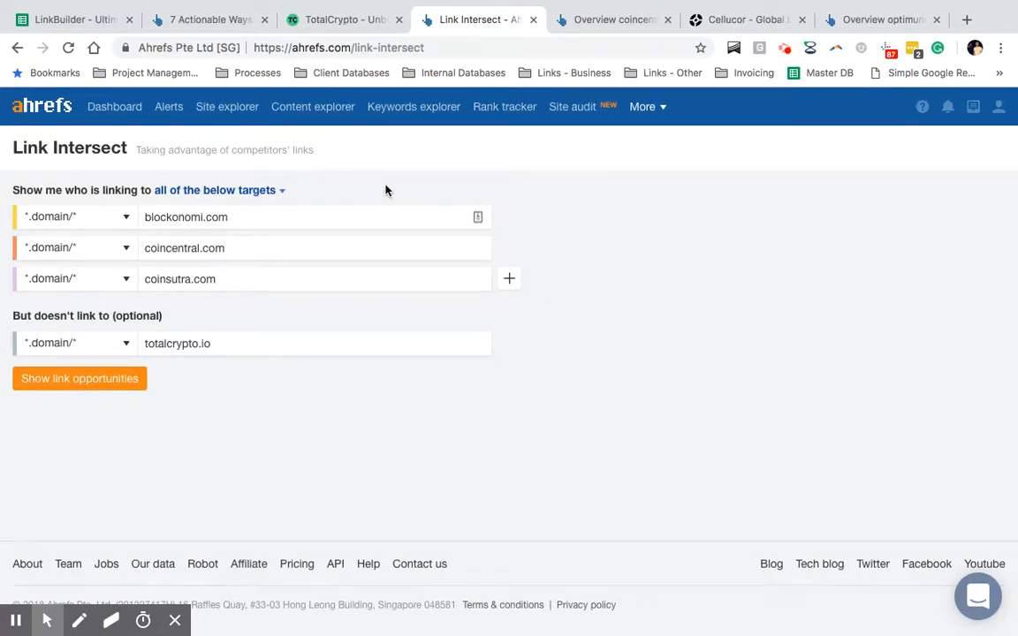
{"action": "mouse_move", "coordinate": [131, 357]}
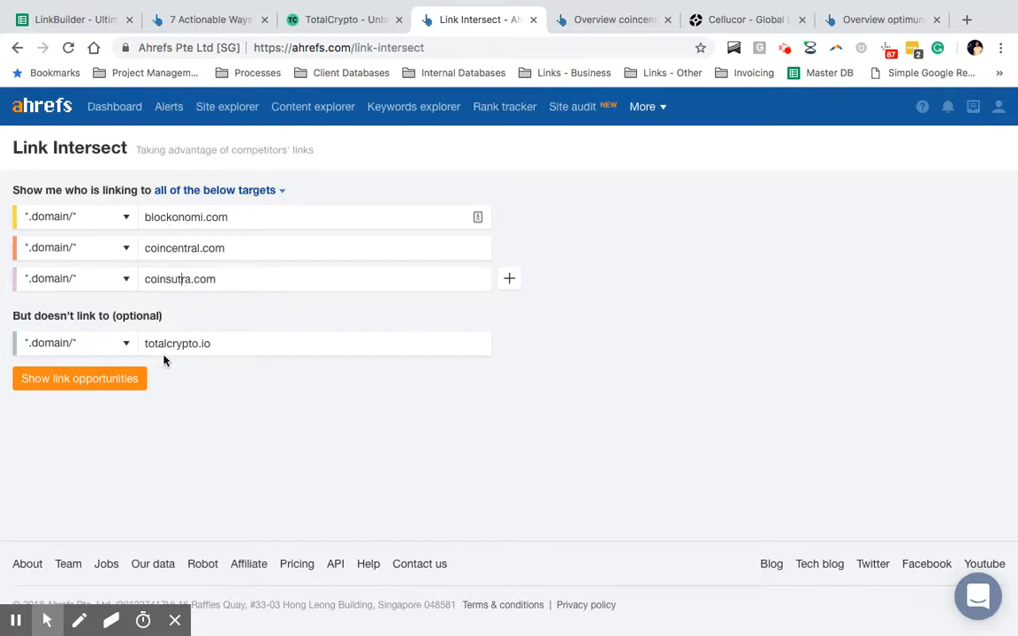
{"action": "left_click", "coordinate": [80, 378]}
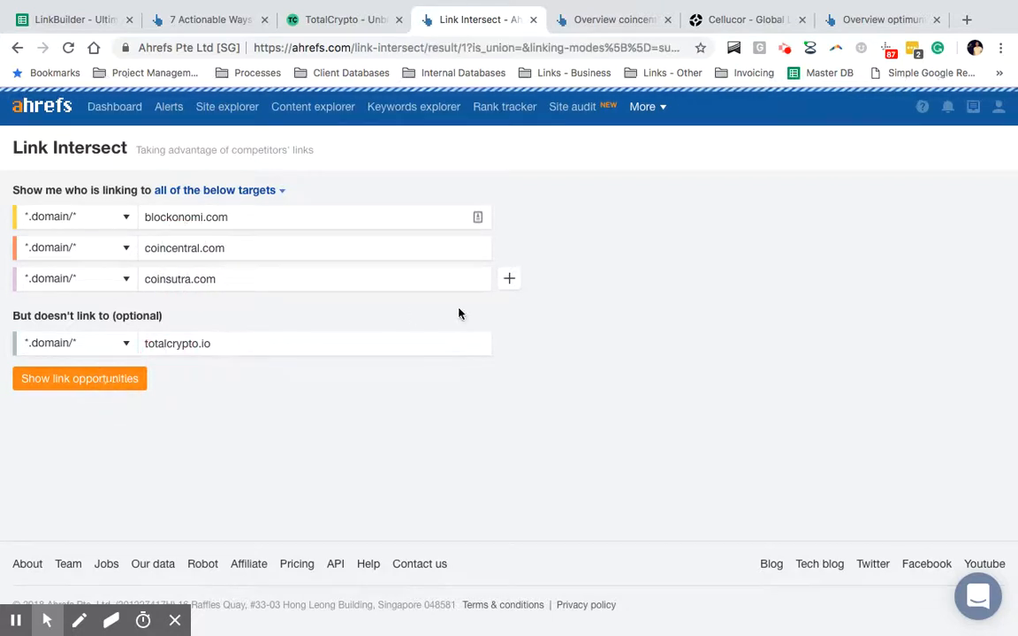
{"action": "left_click", "coordinate": [80, 379]}
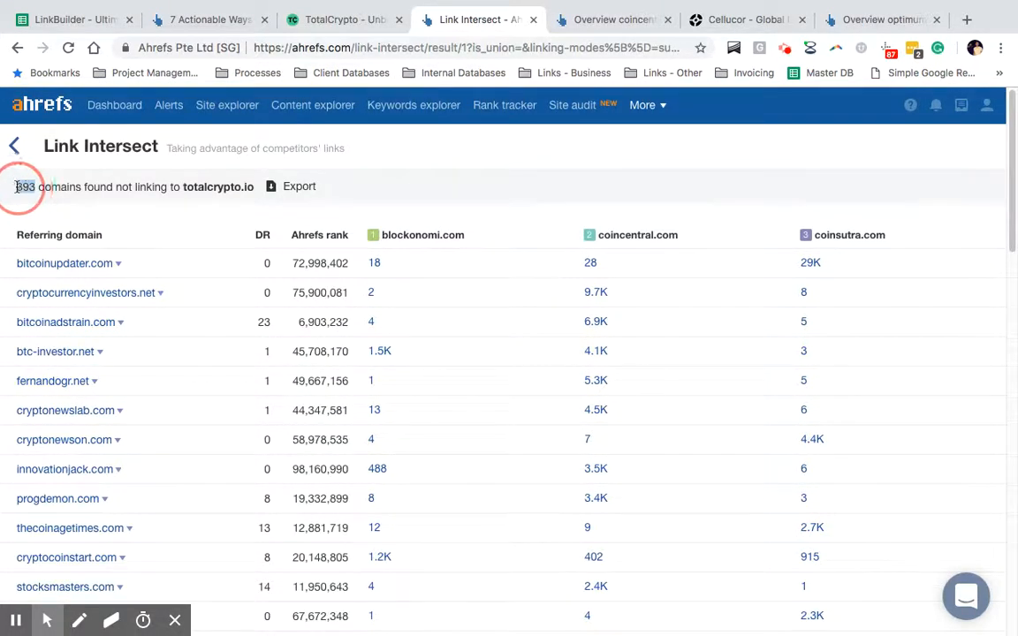
{"action": "scroll", "scroll_direction": "down", "scroll_amount": 3}
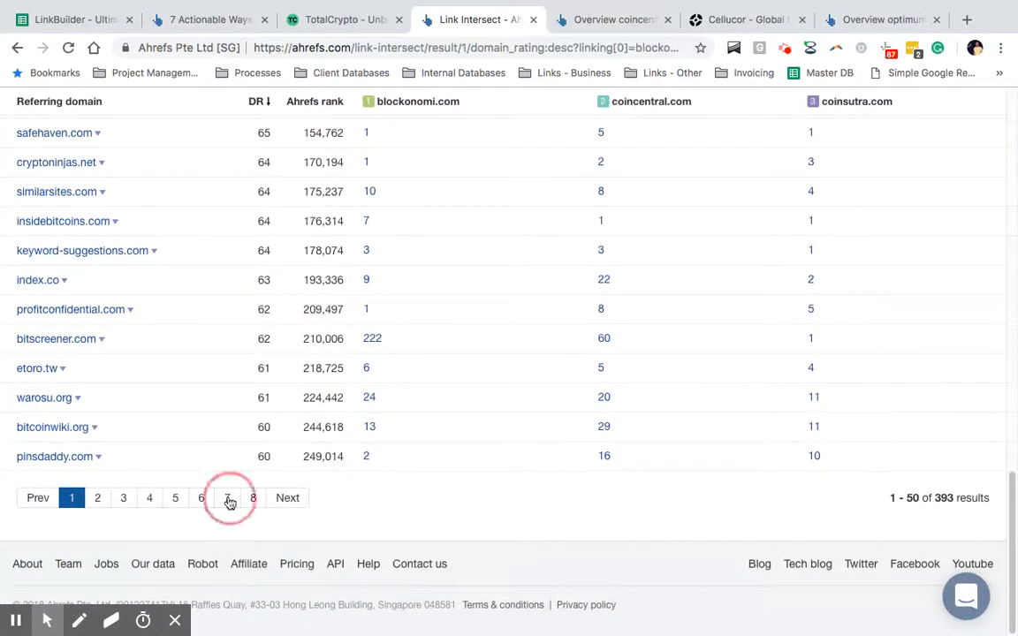
{"action": "left_click", "coordinate": [228, 499]}
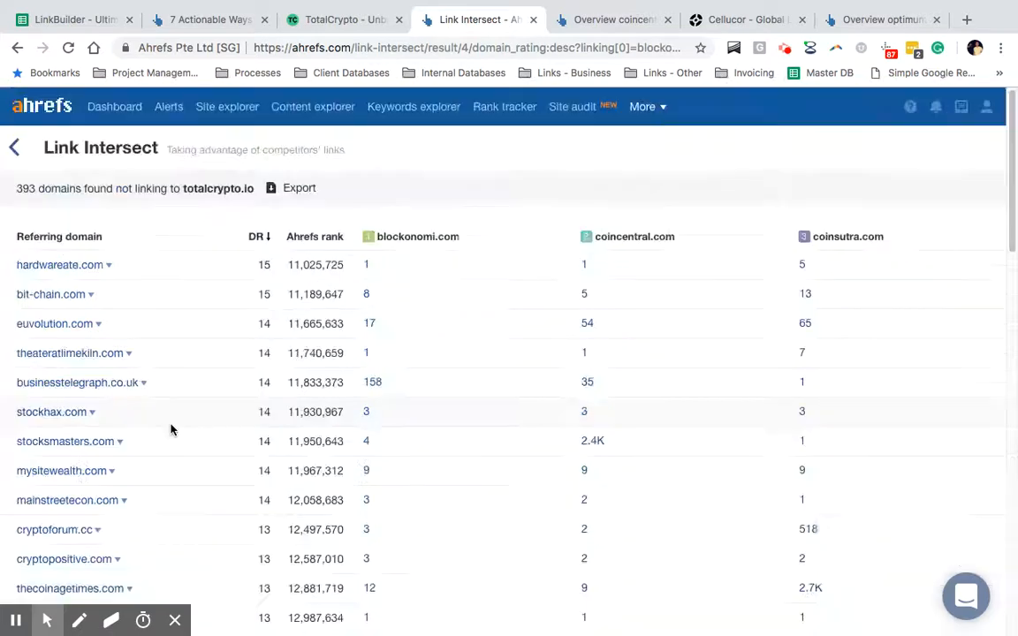
{"action": "scroll", "scroll_direction": "down", "scroll_amount": 3}
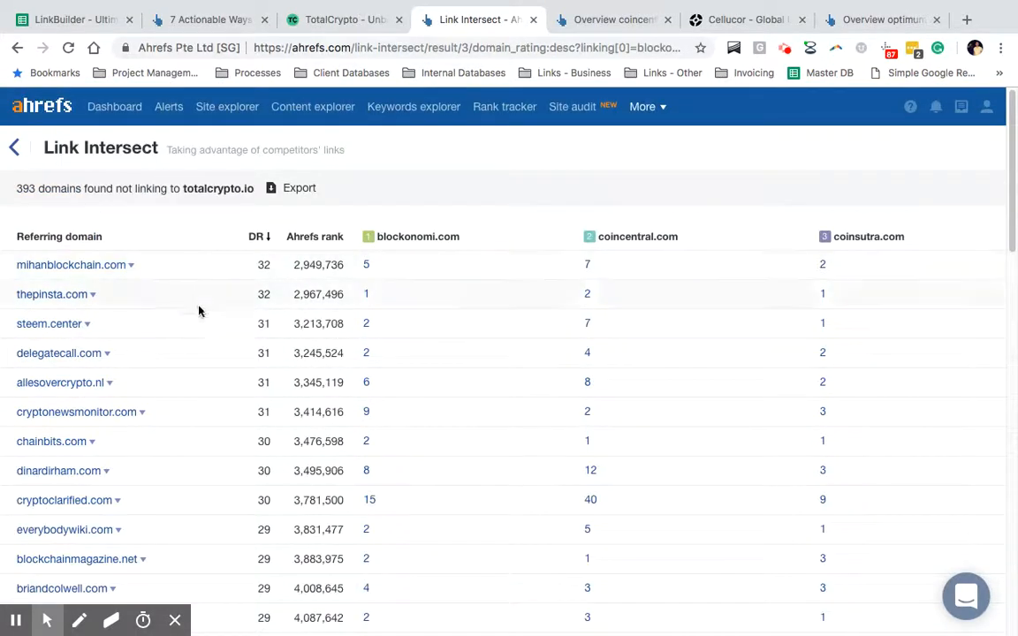
{"action": "scroll", "scroll_direction": "down", "scroll_amount": 3}
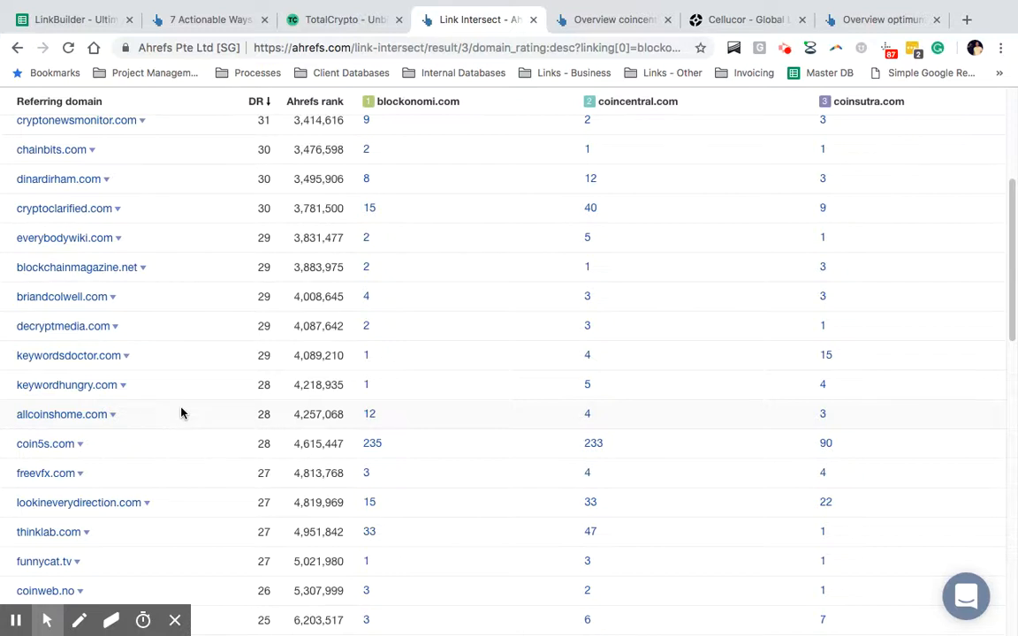
{"action": "scroll", "scroll_direction": "down", "scroll_amount": 3}
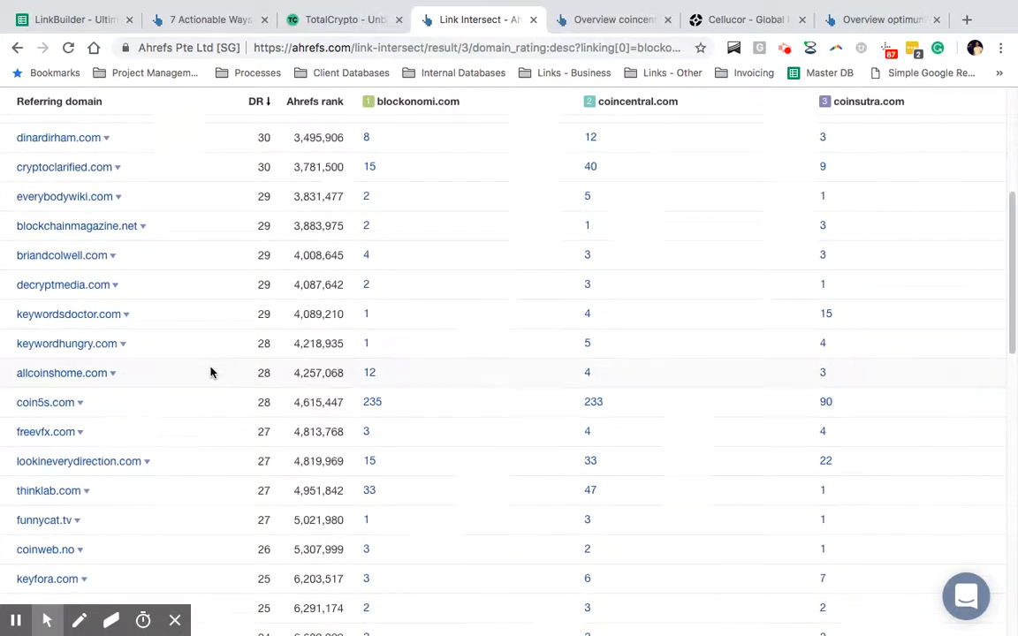
{"action": "scroll", "scroll_direction": "down", "scroll_amount": 3}
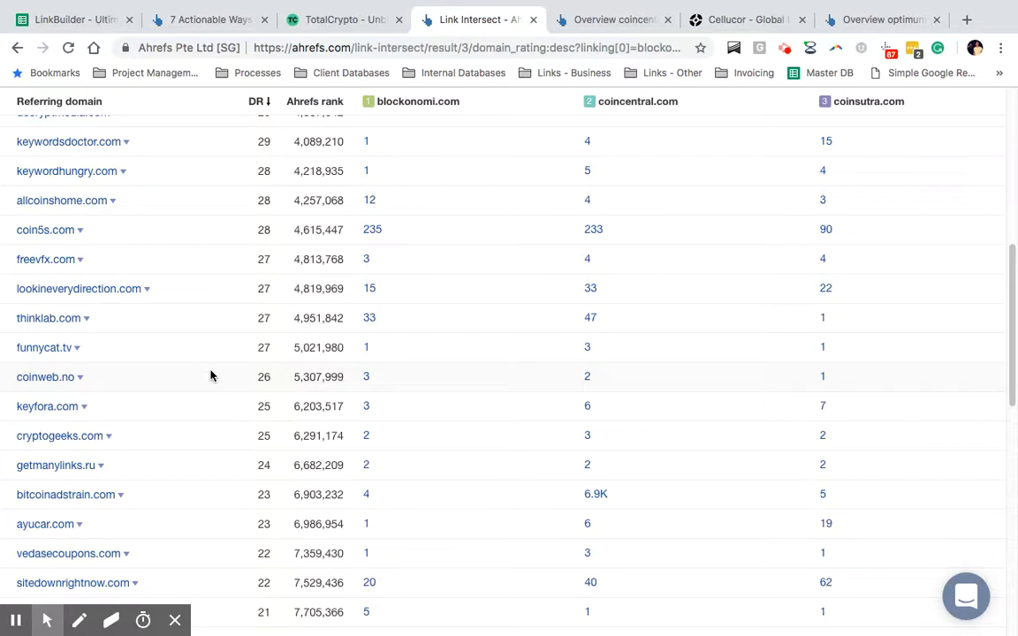
{"action": "scroll", "scroll_direction": "down", "scroll_amount": 3}
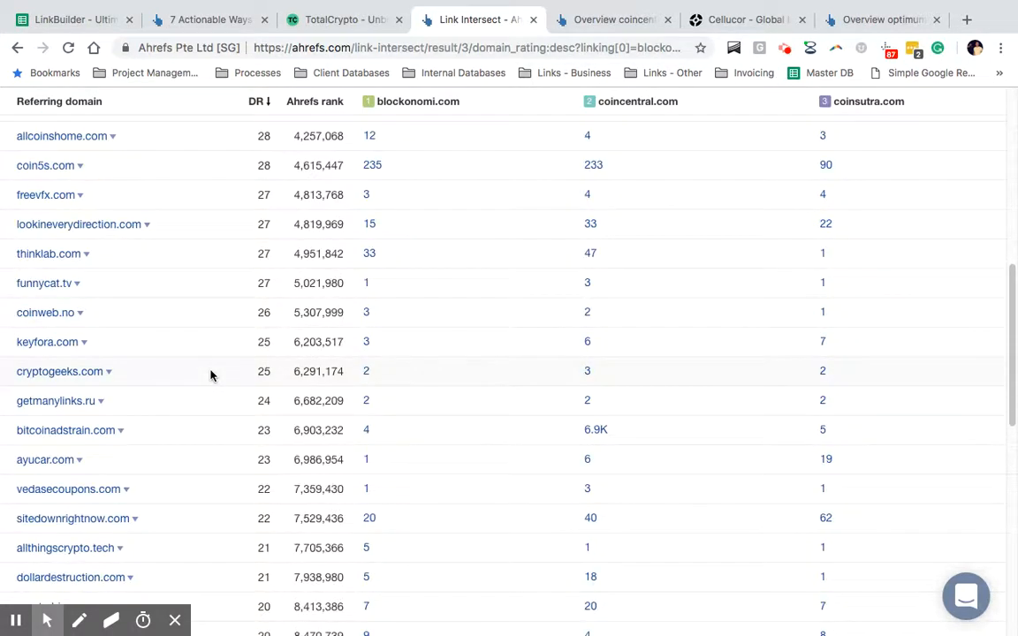
{"action": "scroll", "scroll_direction": "down", "scroll_amount": 3}
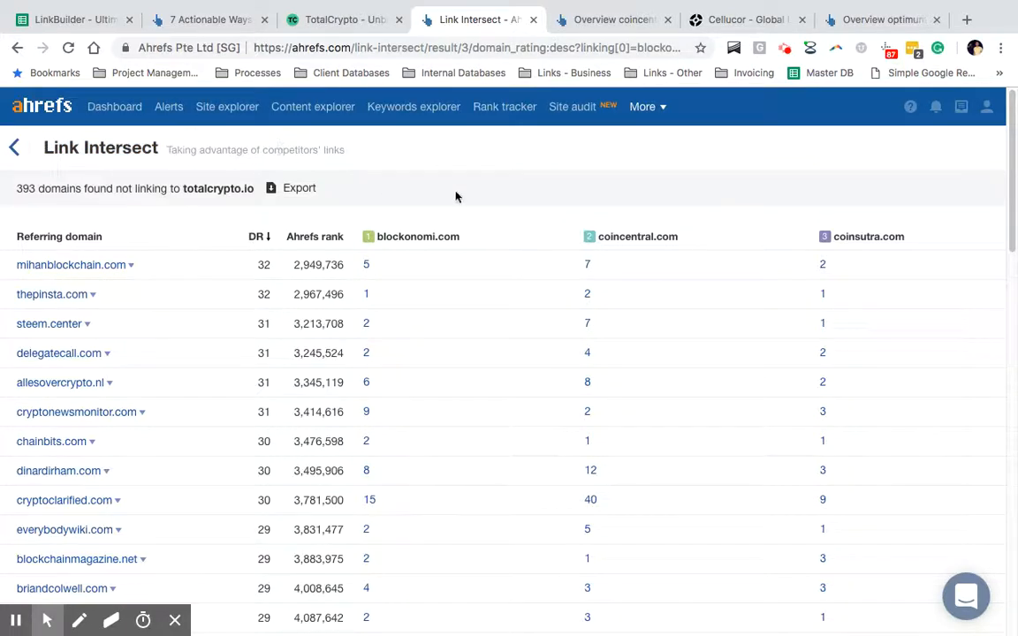
{"action": "mouse_move", "coordinate": [108, 281]}
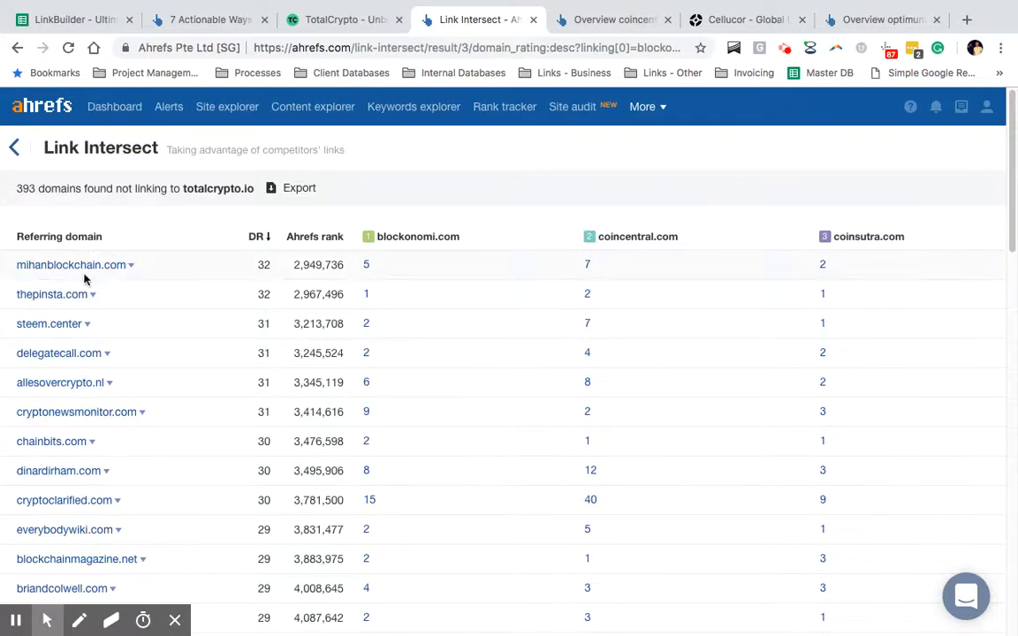
{"action": "scroll", "scroll_direction": "down", "scroll_amount": 3}
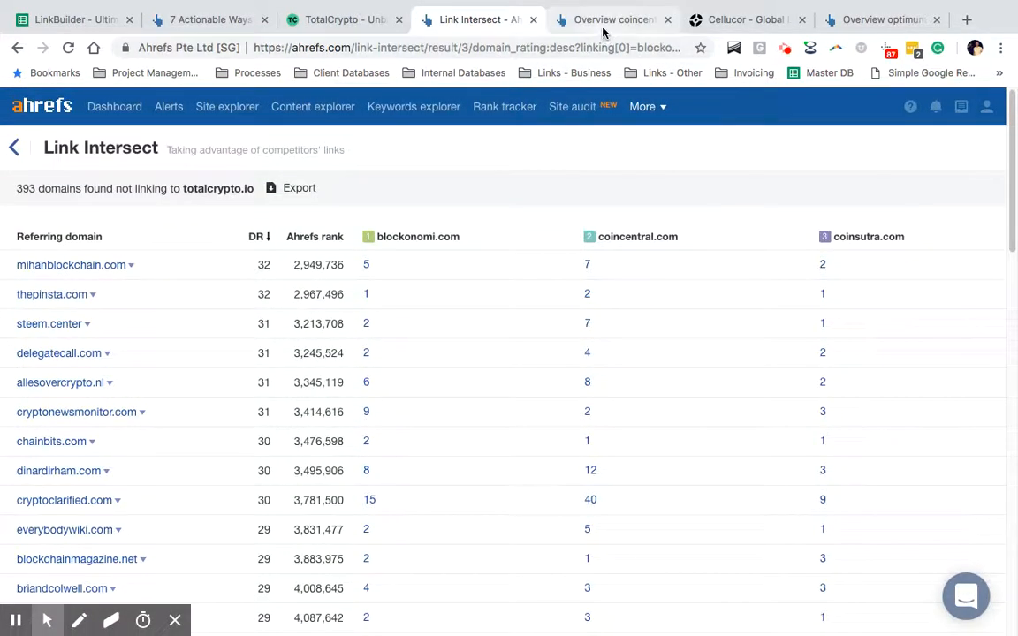
Show the coincentral.com overview with the target scope kept on 'URL – Exact URL'
{"action": "left_click", "coordinate": [612, 18]}
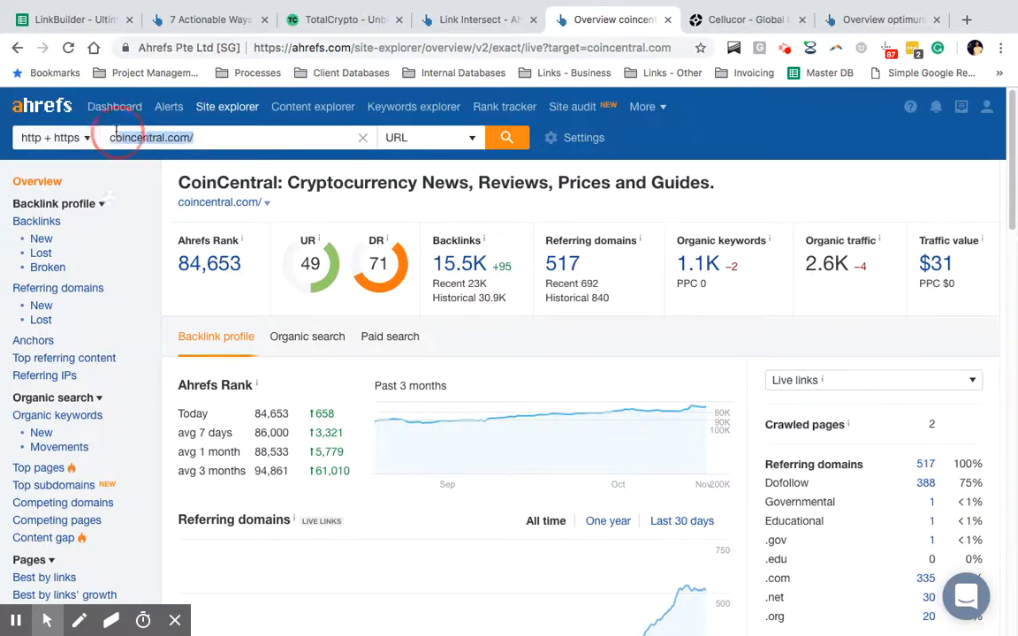
{"action": "left_click", "coordinate": [431, 138]}
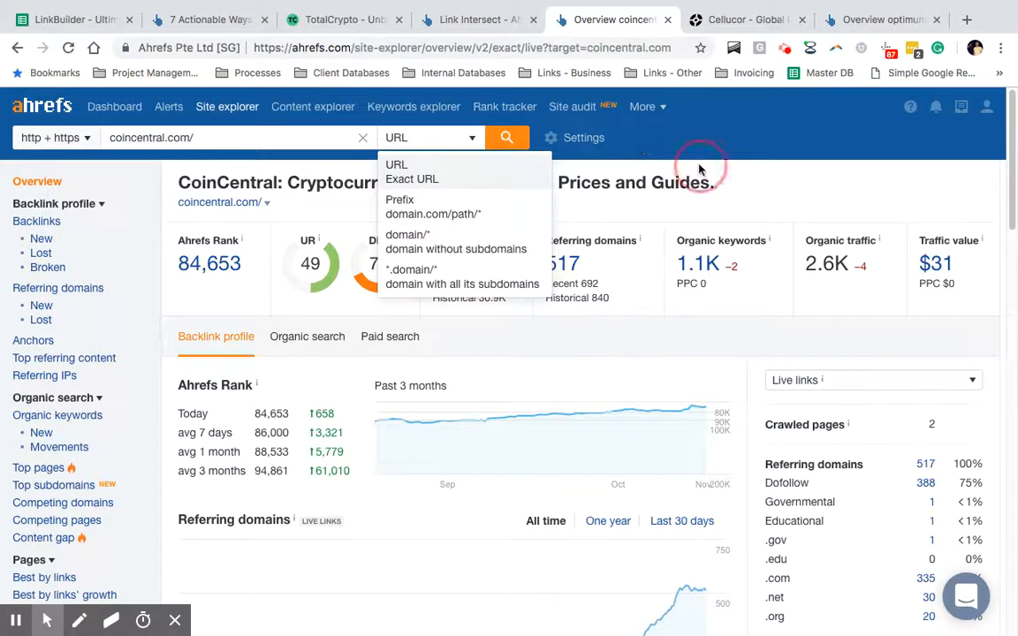
{"action": "left_click", "coordinate": [219, 138]}
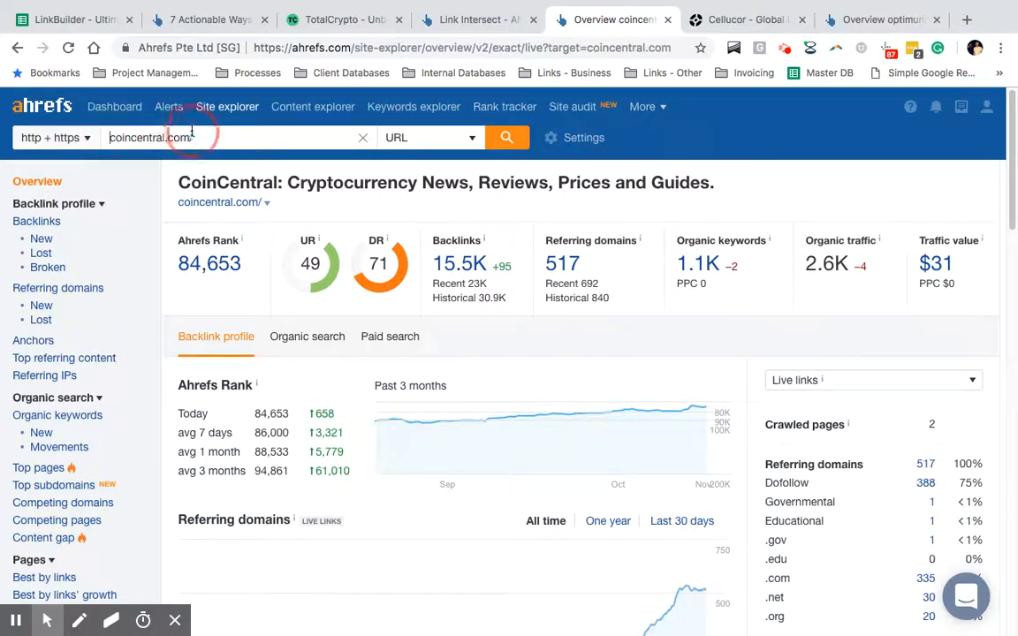
{"action": "left_click", "coordinate": [431, 138]}
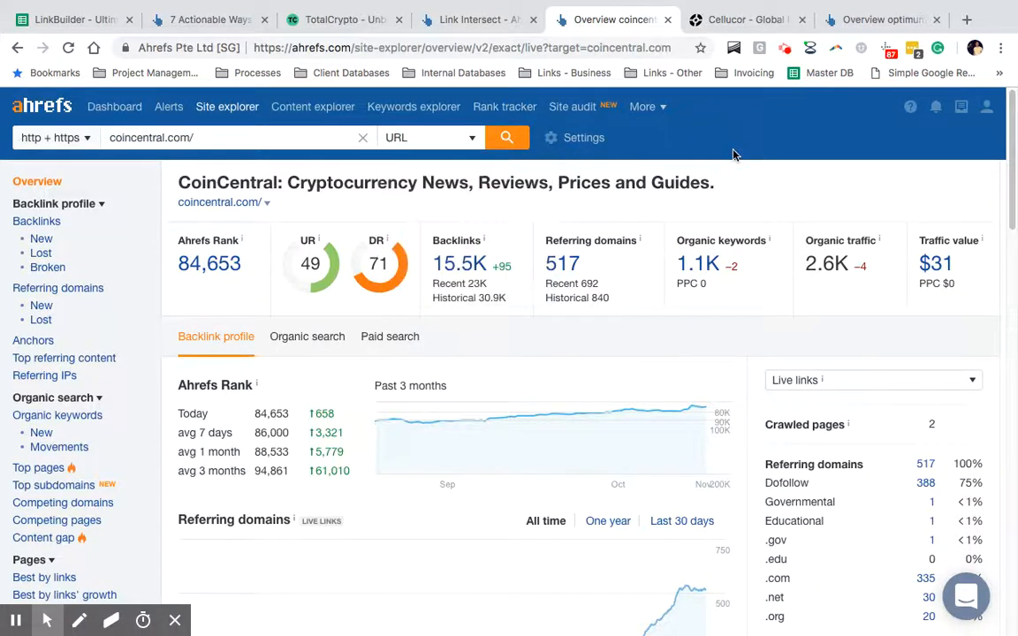
{"action": "left_click", "coordinate": [36, 221]}
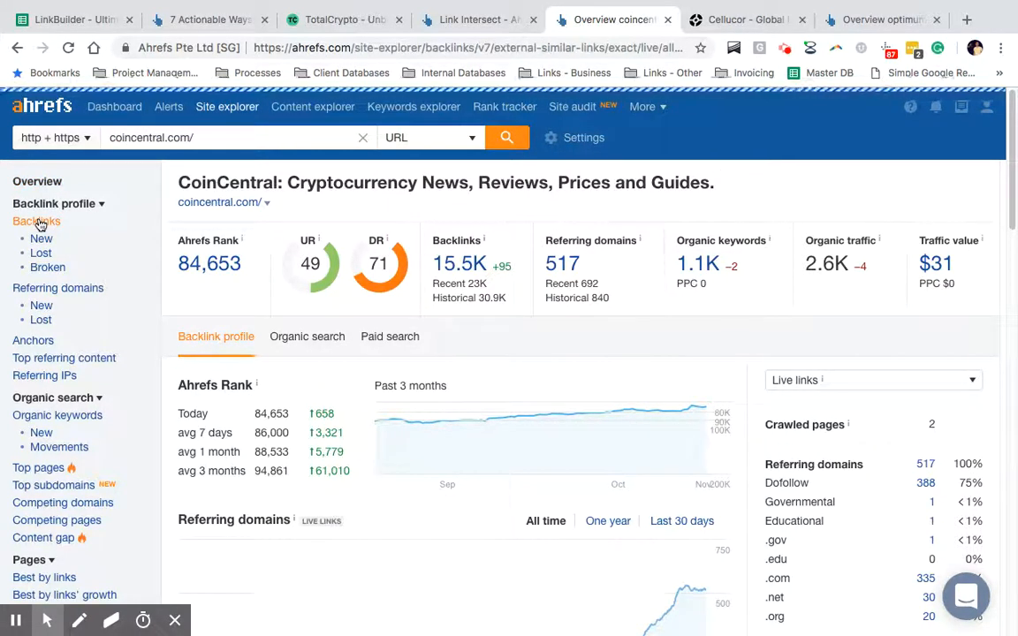
{"action": "left_click", "coordinate": [35, 221]}
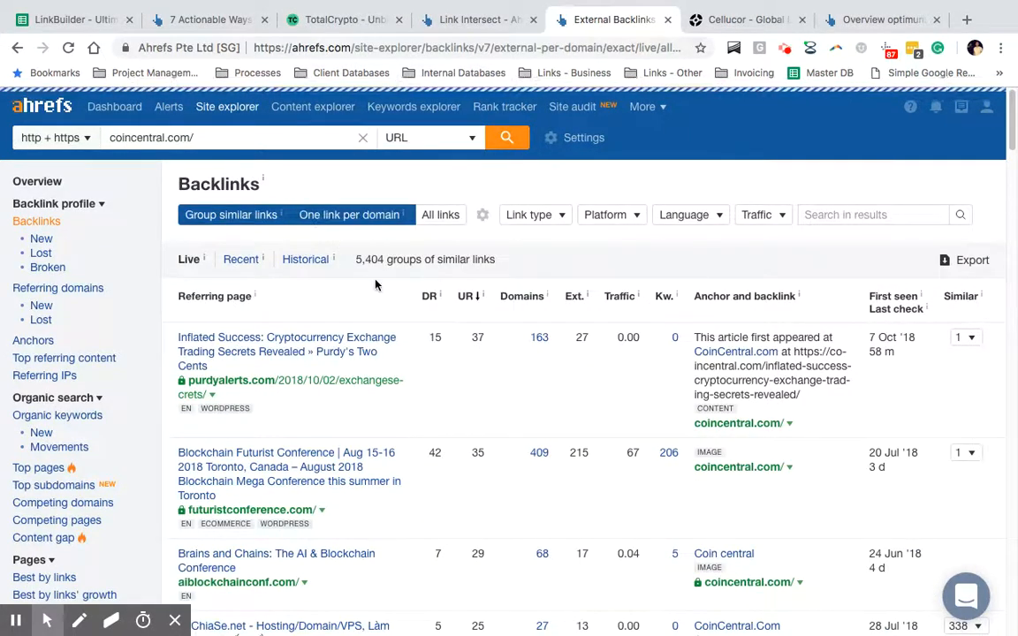
{"action": "scroll", "scroll_direction": "down", "scroll_amount": 3}
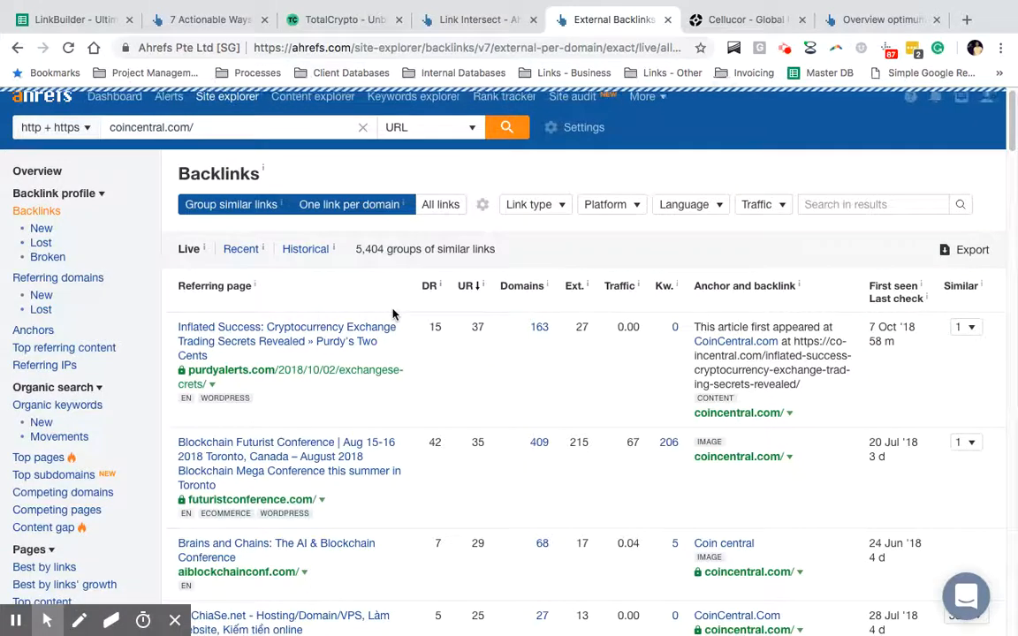
{"action": "scroll", "scroll_direction": "down", "scroll_amount": 3}
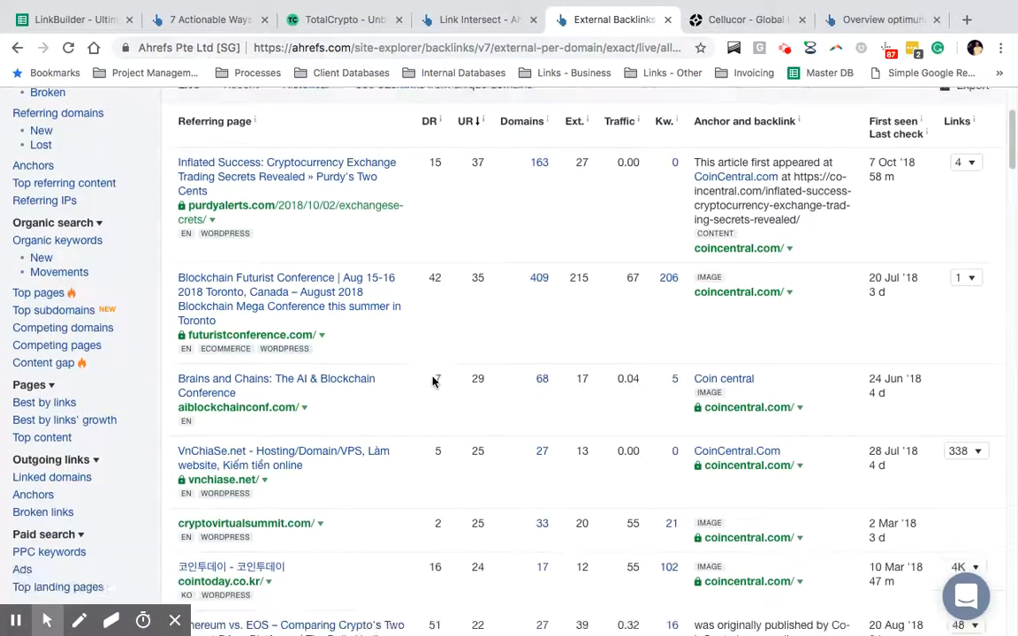
{"action": "scroll", "scroll_direction": "down", "scroll_amount": 3}
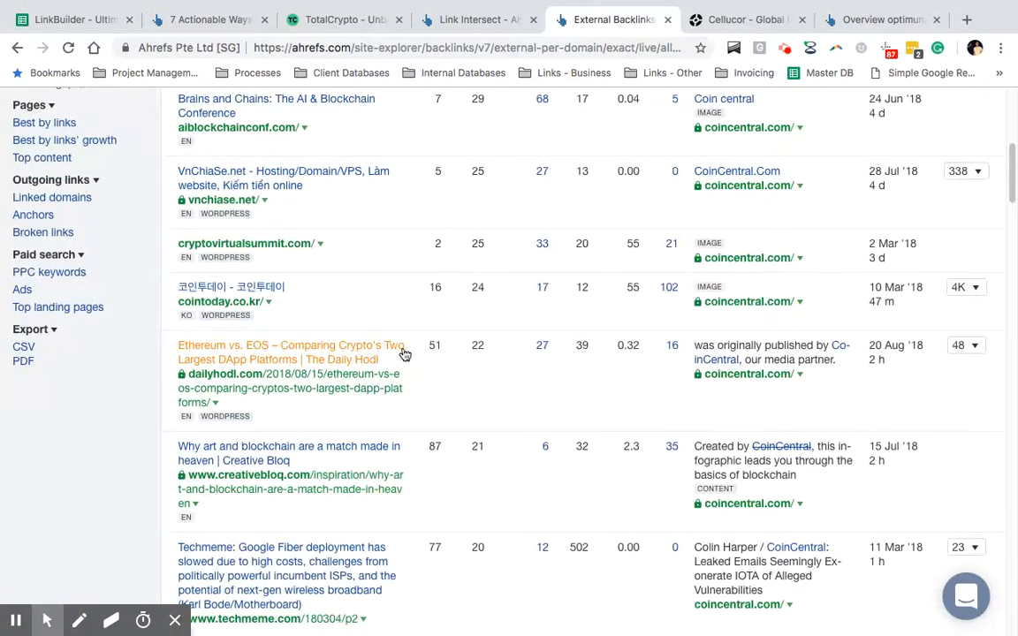
{"action": "mouse_move", "coordinate": [410, 290]}
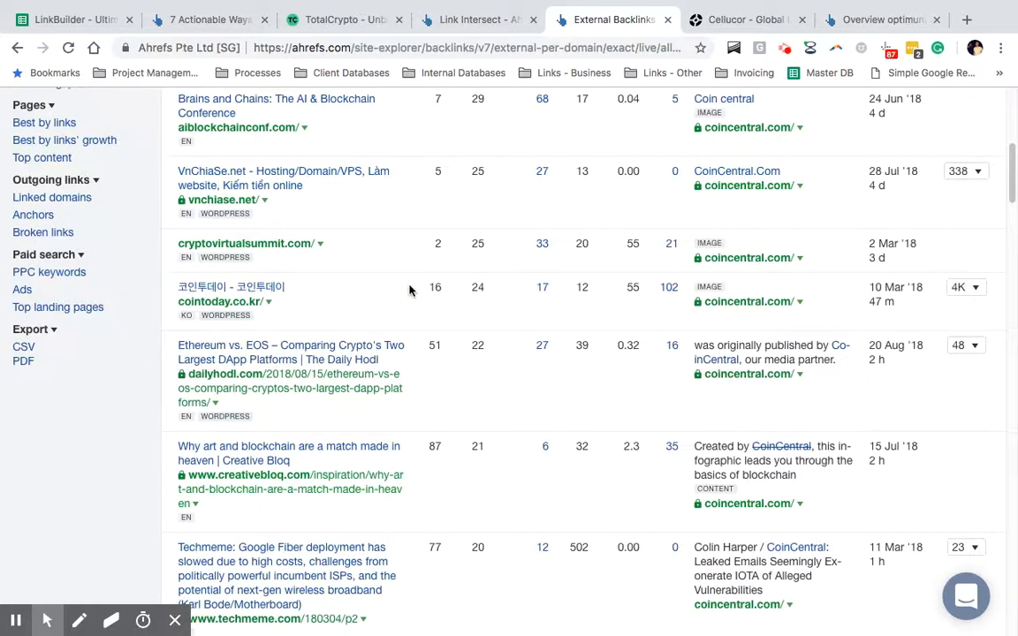
{"action": "scroll", "scroll_direction": "down", "scroll_amount": 3}
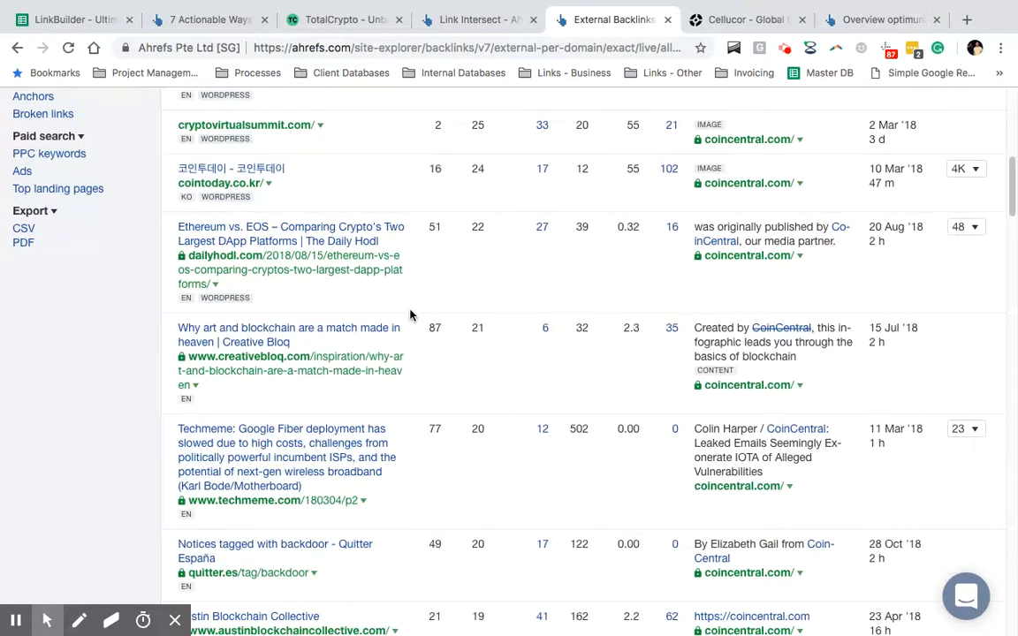
{"action": "scroll", "scroll_direction": "down", "scroll_amount": 3}
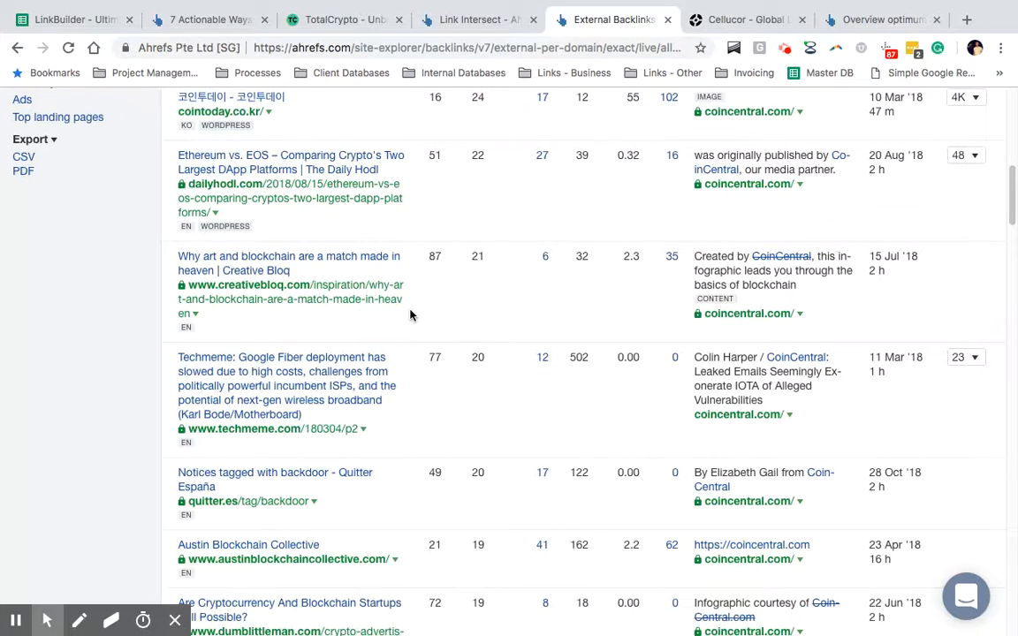
{"action": "scroll", "scroll_direction": "down", "scroll_amount": 3}
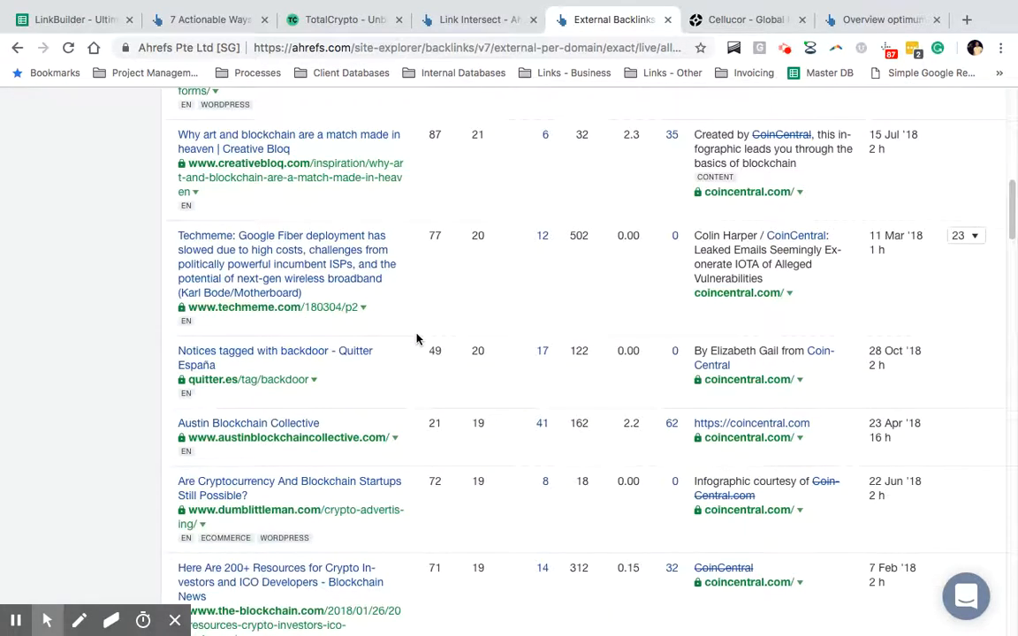
{"action": "scroll", "scroll_direction": "down", "scroll_amount": 3}
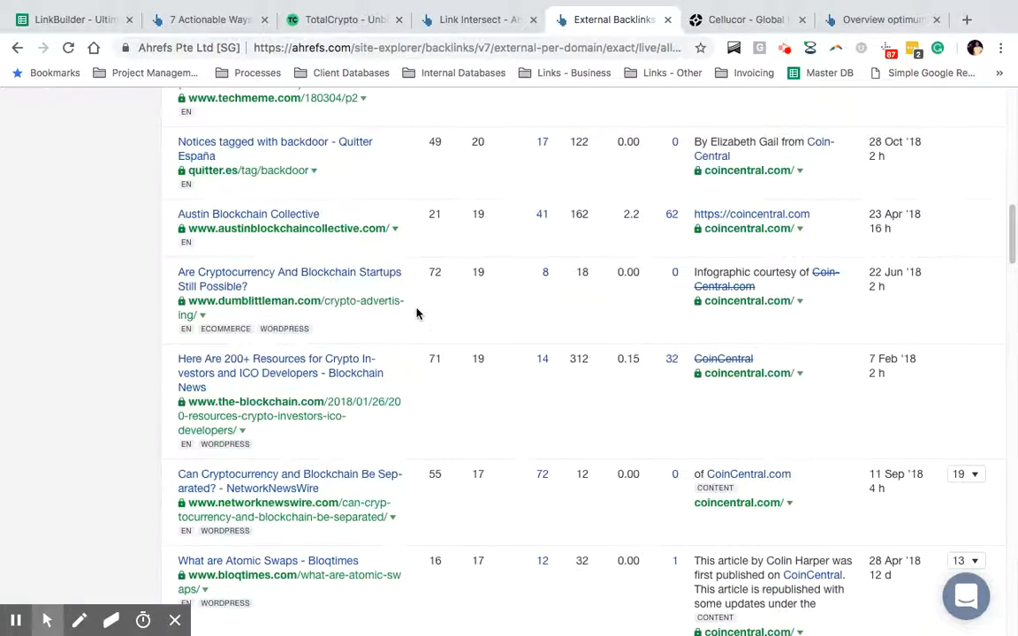
{"action": "scroll", "scroll_direction": "down", "scroll_amount": 3}
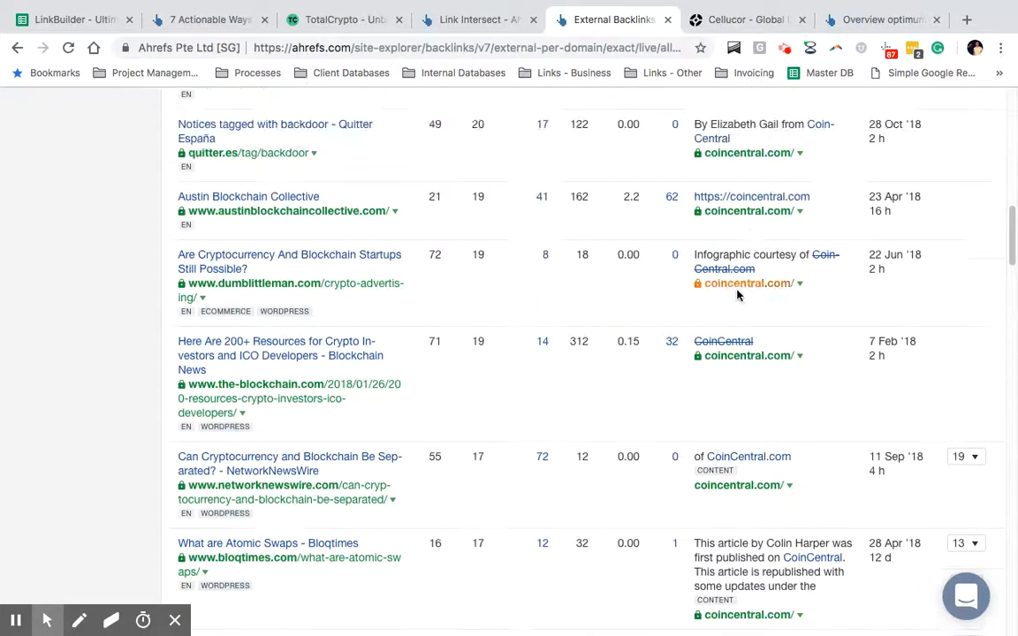
{"action": "scroll", "scroll_direction": "down", "scroll_amount": 3}
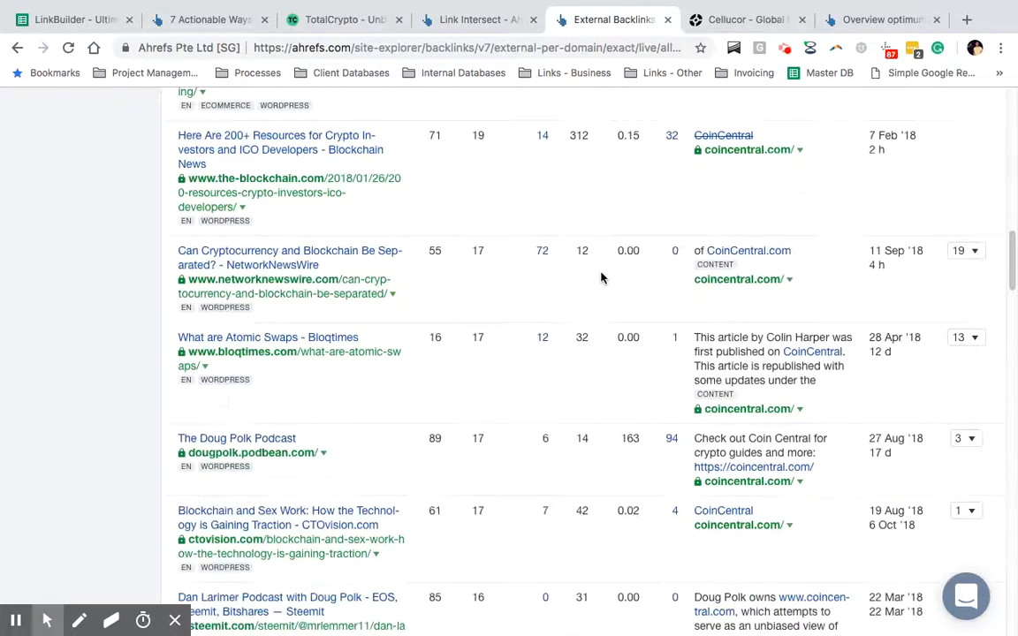
{"action": "scroll", "scroll_direction": "down", "scroll_amount": 3}
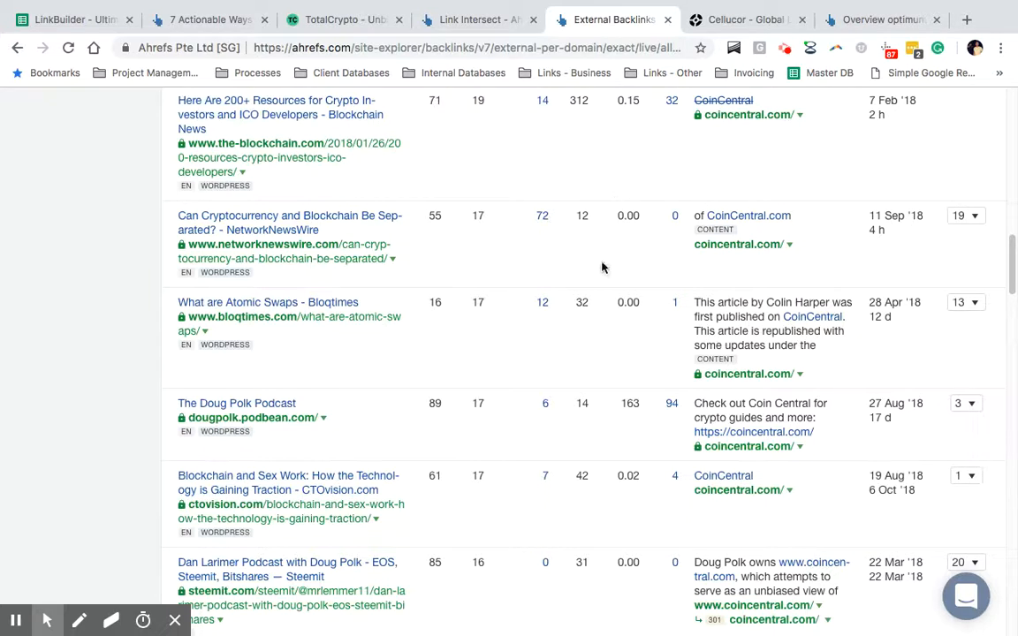
{"action": "scroll", "scroll_direction": "down", "scroll_amount": 3}
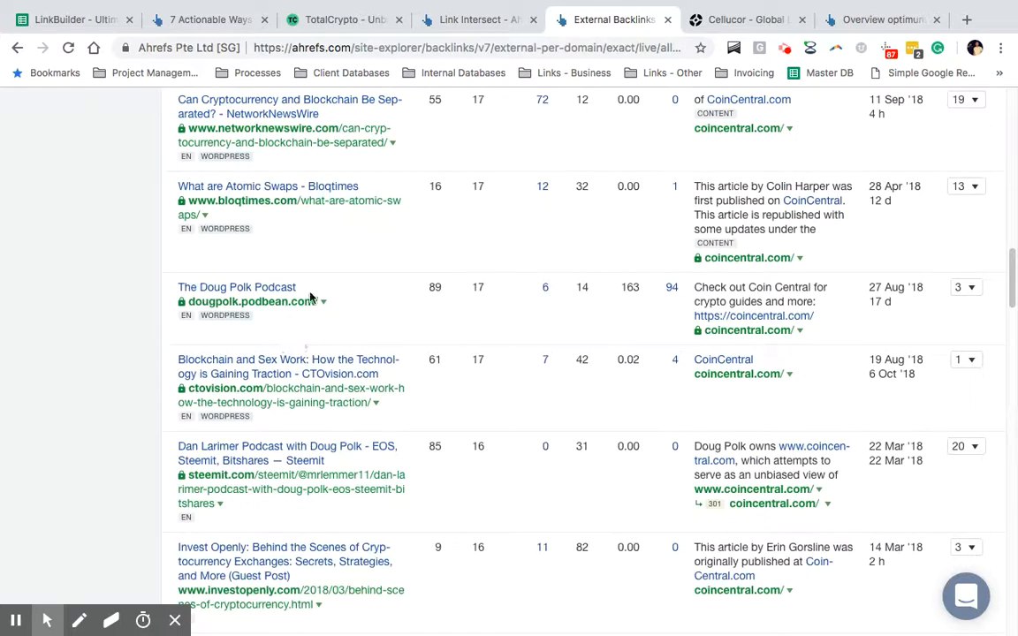
{"action": "scroll", "scroll_direction": "down", "scroll_amount": 3}
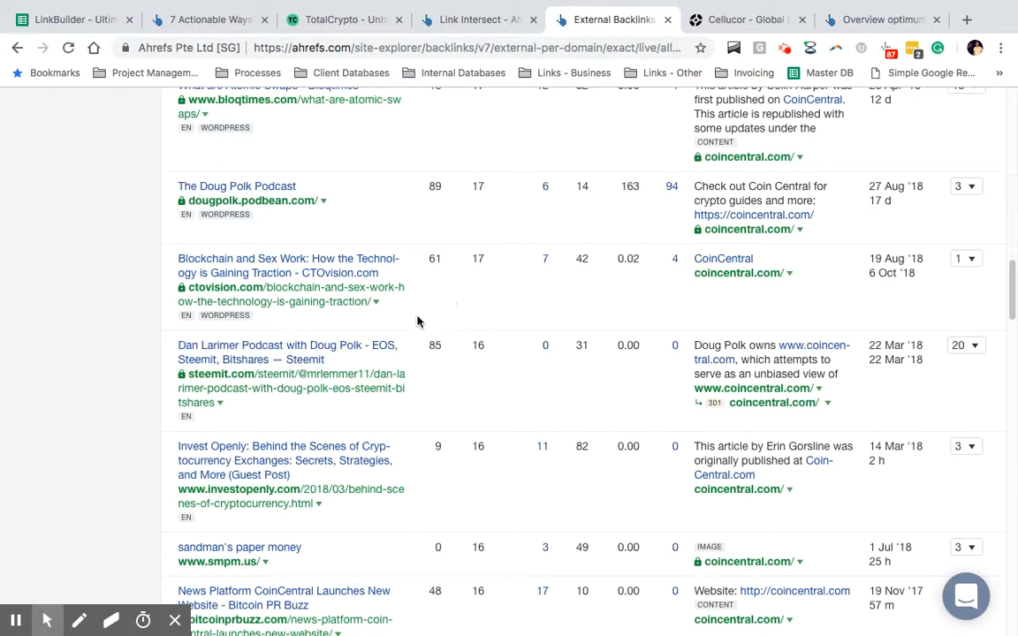
{"action": "scroll", "scroll_direction": "down", "scroll_amount": 3}
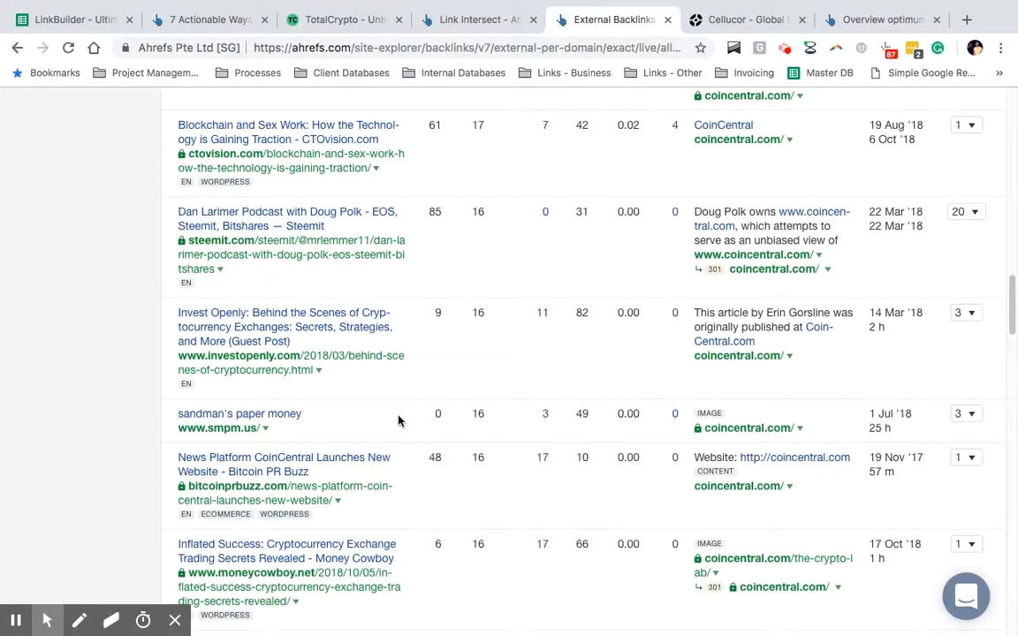
{"action": "scroll", "scroll_direction": "down", "scroll_amount": 3}
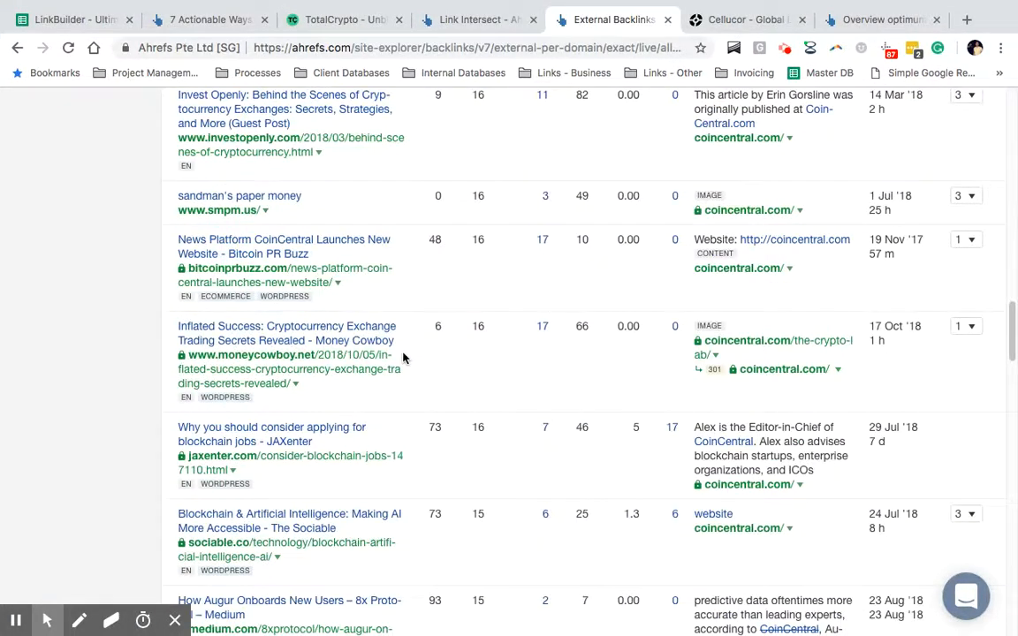
{"action": "mouse_move", "coordinate": [452, 382]}
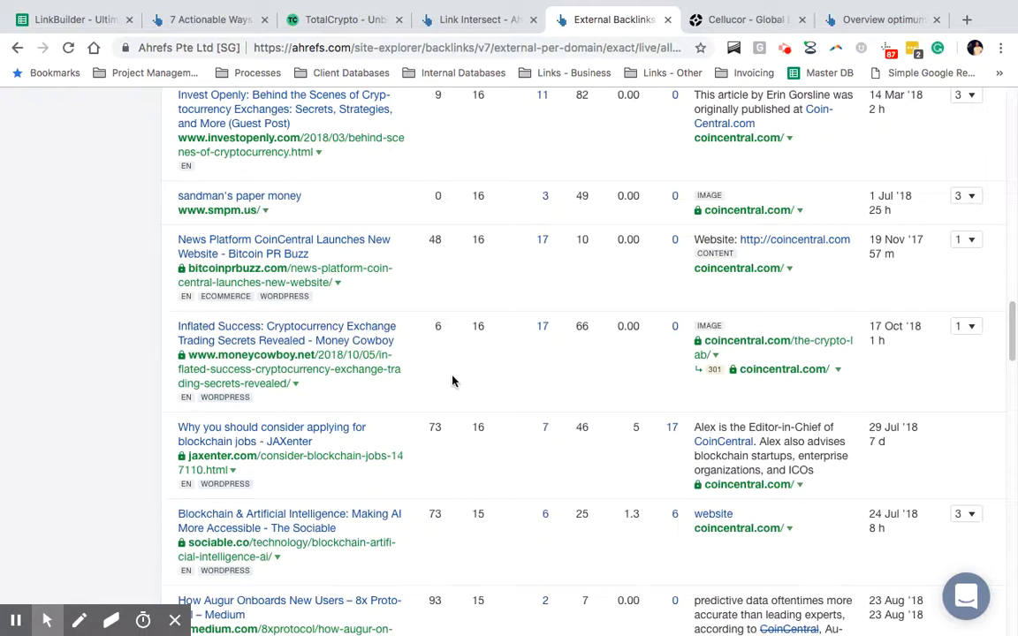
{"action": "scroll", "scroll_direction": "down", "scroll_amount": 3}
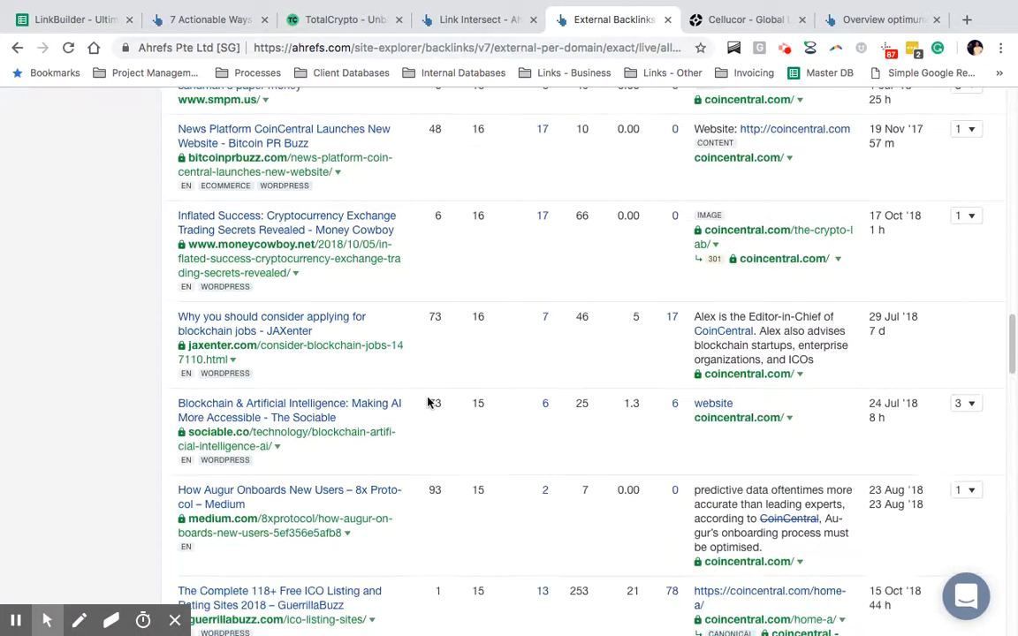
{"action": "scroll", "scroll_direction": "down", "scroll_amount": 3}
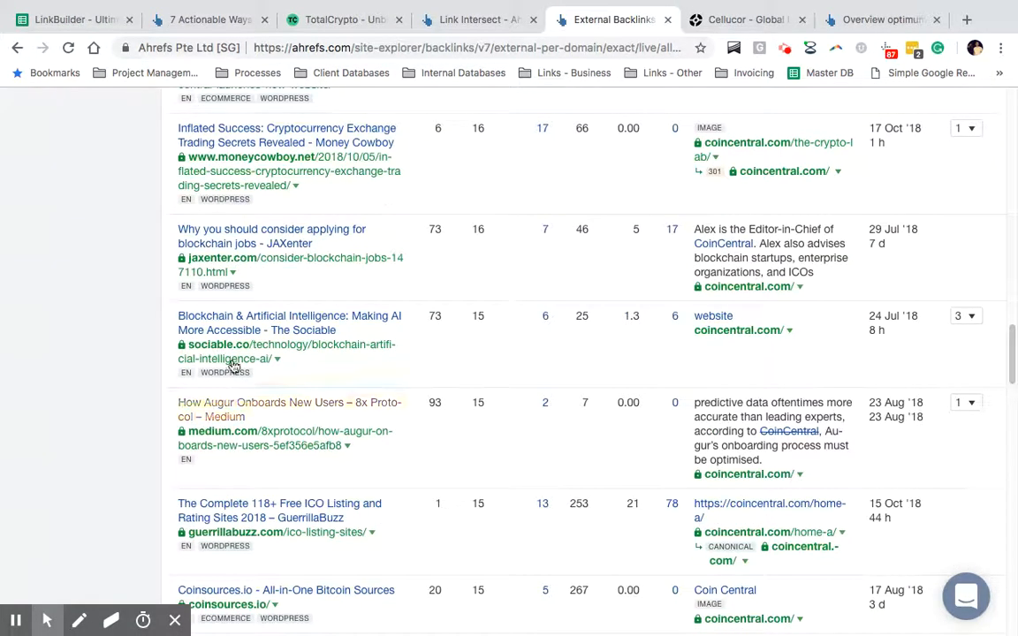
{"action": "scroll", "scroll_direction": "down", "scroll_amount": 3}
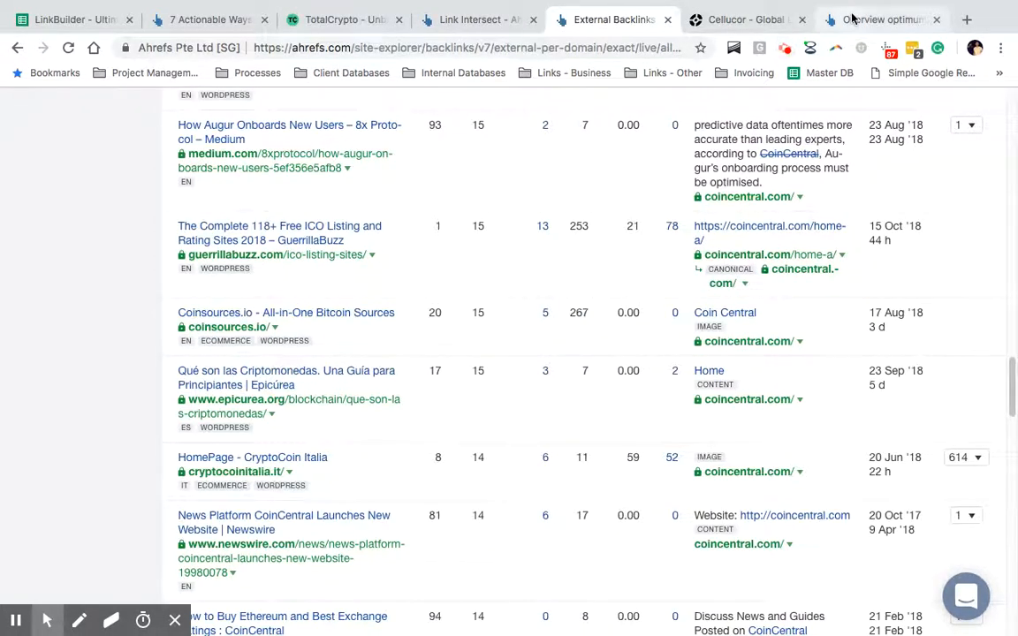
Glance at the Cellucor site, then return to the optimumnutrition.com Site Explorer overview
{"action": "left_click", "coordinate": [891, 17]}
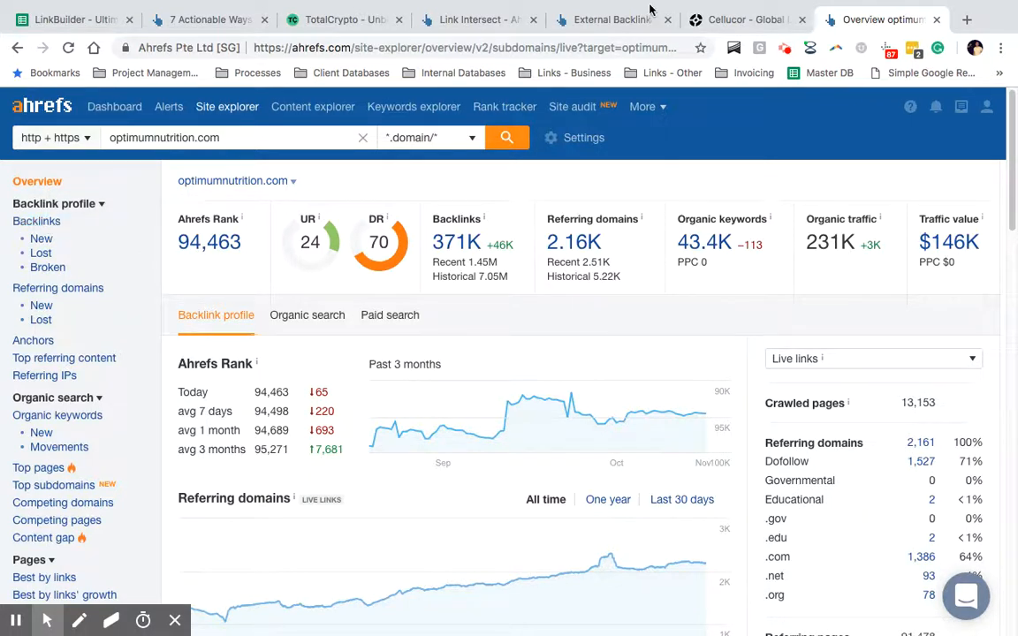
{"action": "left_click", "coordinate": [743, 20]}
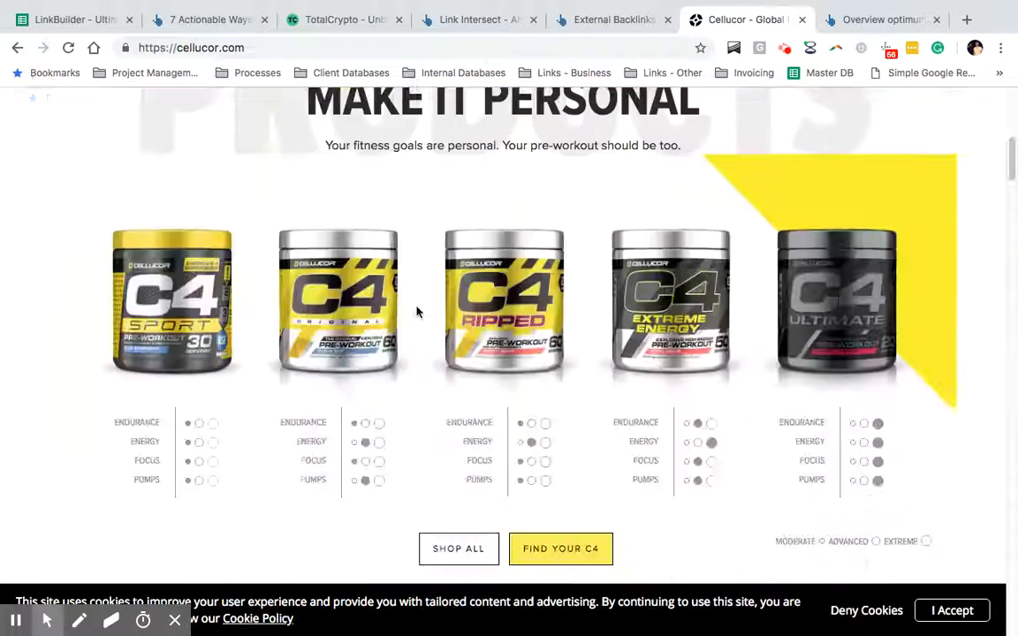
{"action": "scroll", "scroll_direction": "up", "scroll_amount": 3}
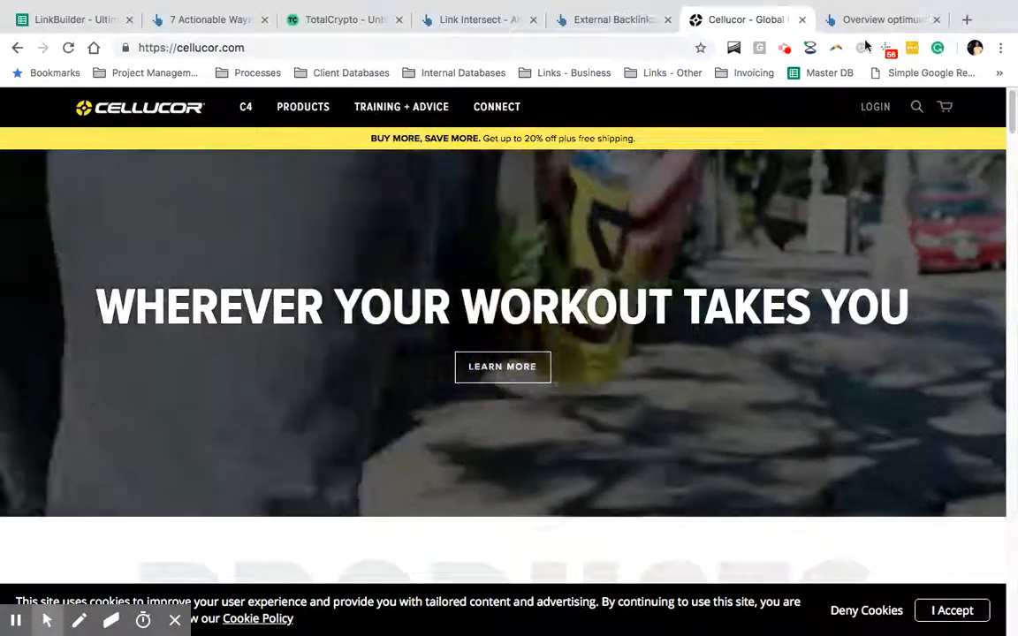
{"action": "left_click", "coordinate": [890, 19]}
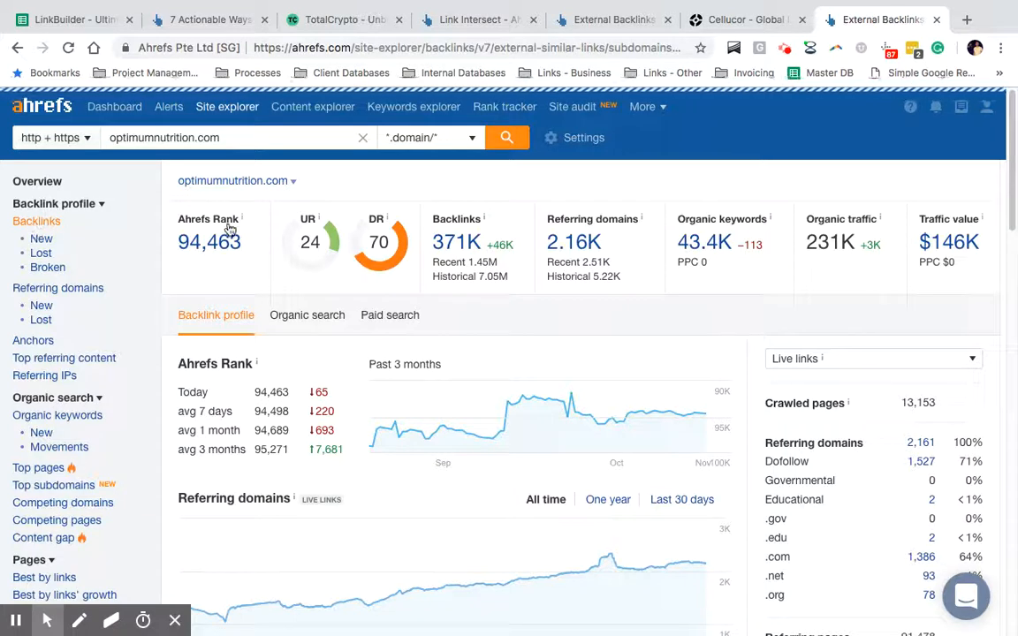
List optimumnutrition.com's backlinks filtered to one link per referring domain and scan the results
{"action": "left_click", "coordinate": [36, 221]}
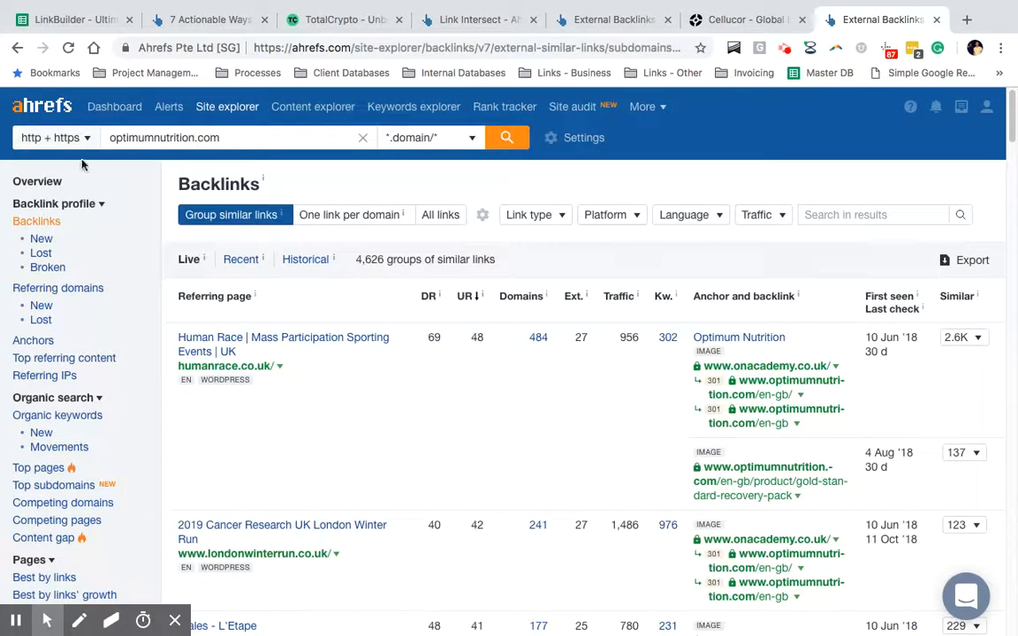
{"action": "left_click", "coordinate": [350, 216]}
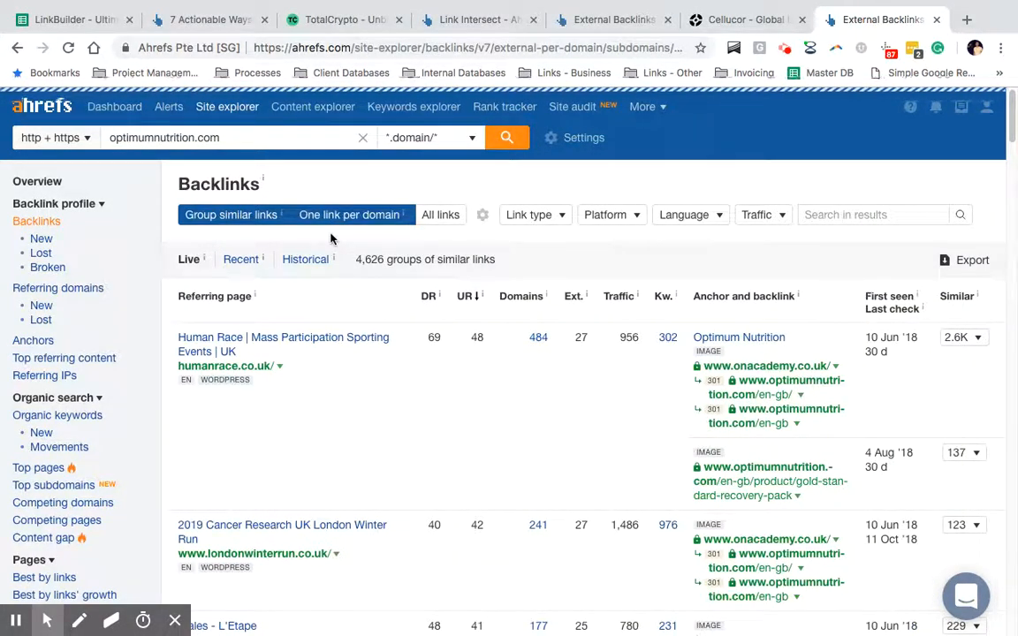
{"action": "mouse_move", "coordinate": [308, 357]}
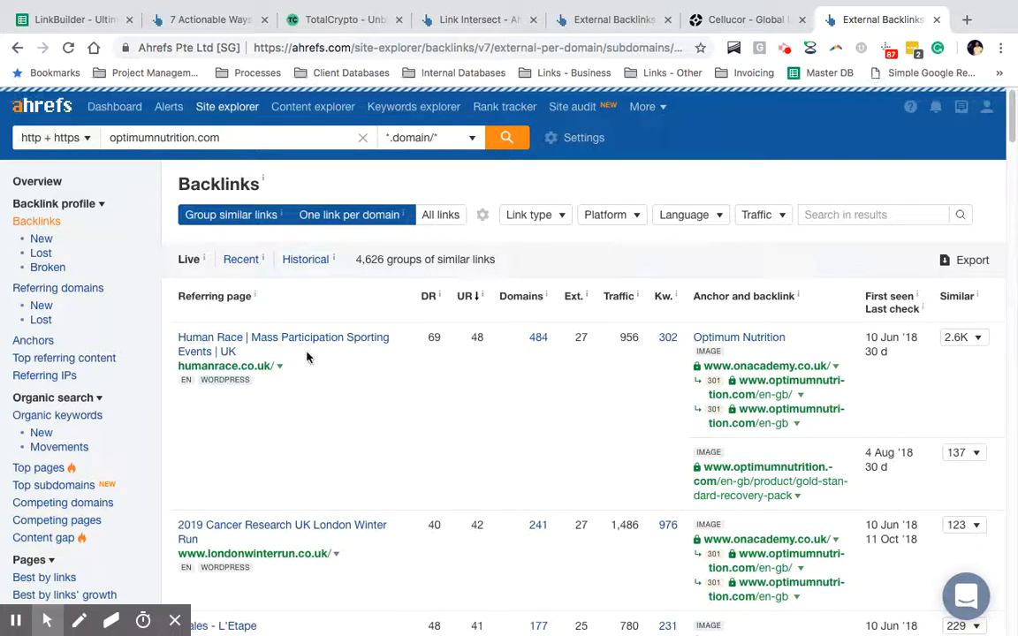
{"action": "mouse_move", "coordinate": [353, 350]}
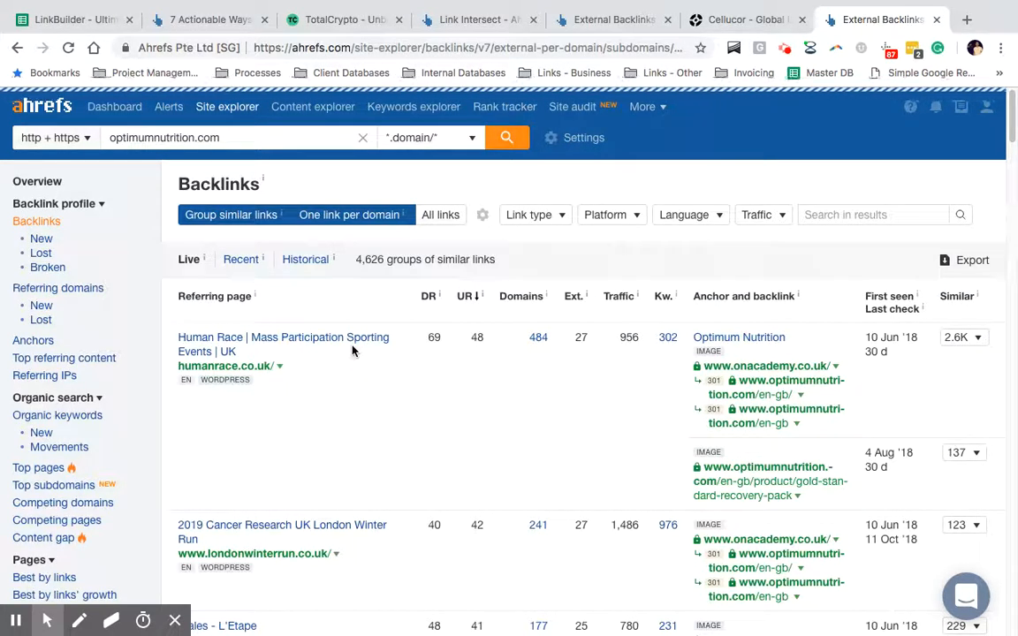
{"action": "scroll", "scroll_direction": "down", "scroll_amount": 3}
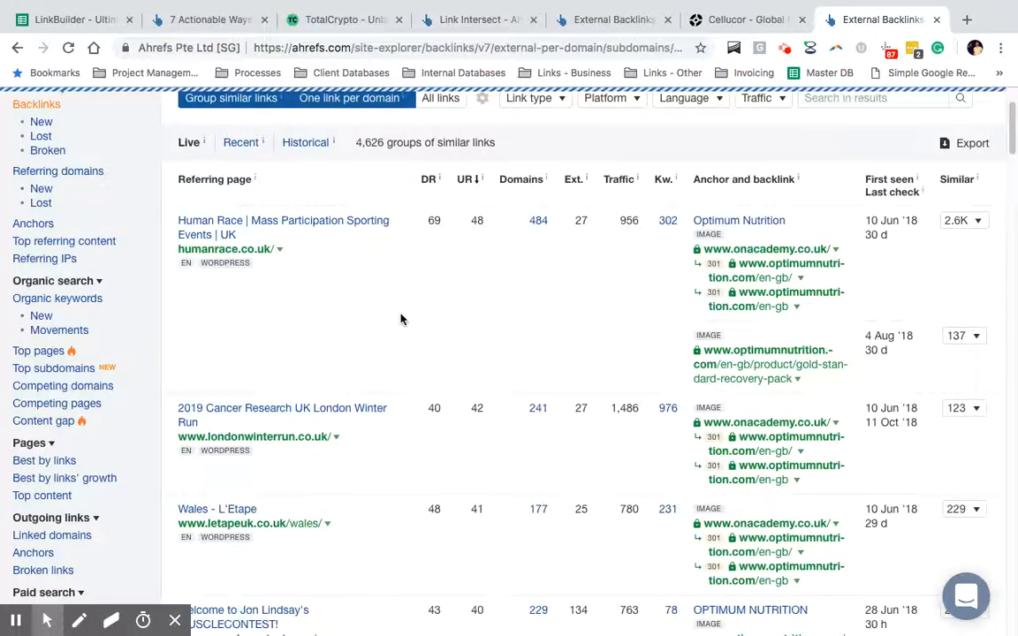
{"action": "scroll", "scroll_direction": "down", "scroll_amount": 3}
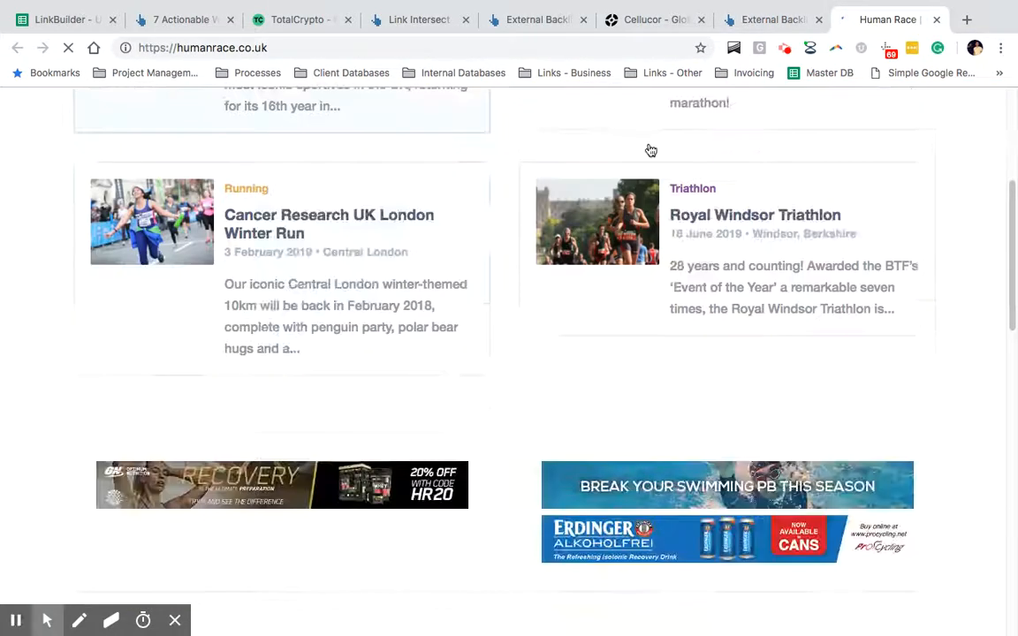
Scroll through the humanrace.co.uk referring page that links to Optimum Nutrition
{"action": "scroll", "scroll_direction": "down", "scroll_amount": 3}
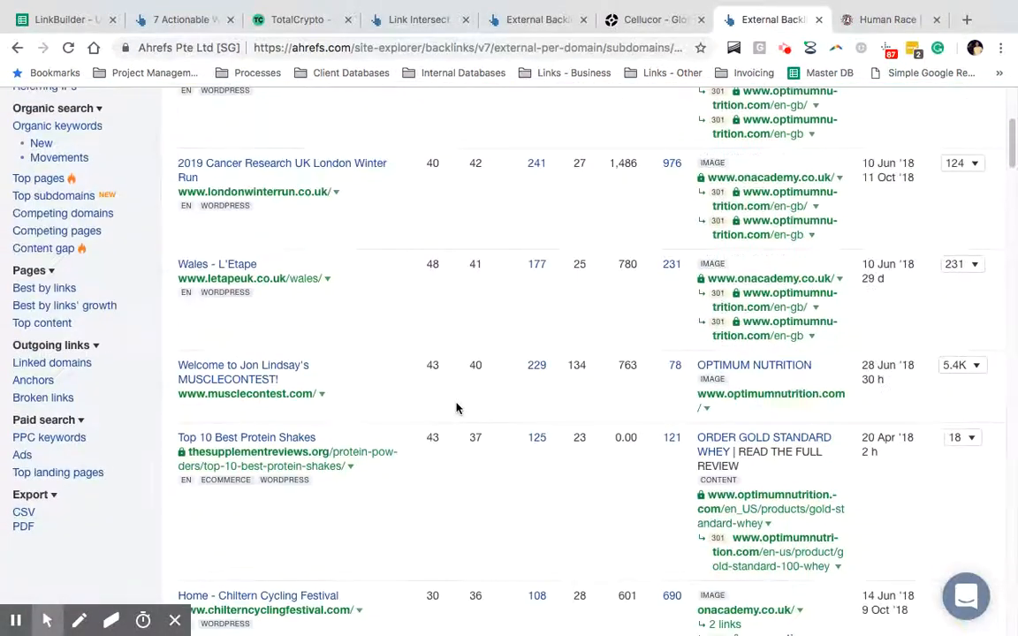
Scroll down the optimumnutrition.com backlinks list past referring sites like musclecontest.com, bnbf.co.uk and iHerb
{"action": "scroll", "scroll_direction": "down", "scroll_amount": 3}
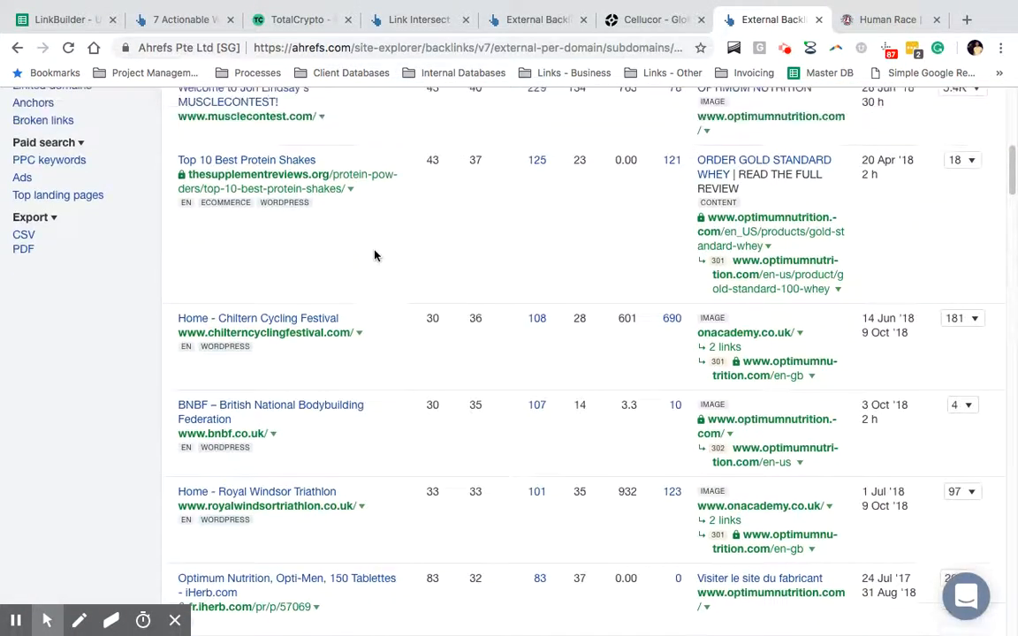
{"action": "mouse_move", "coordinate": [342, 290]}
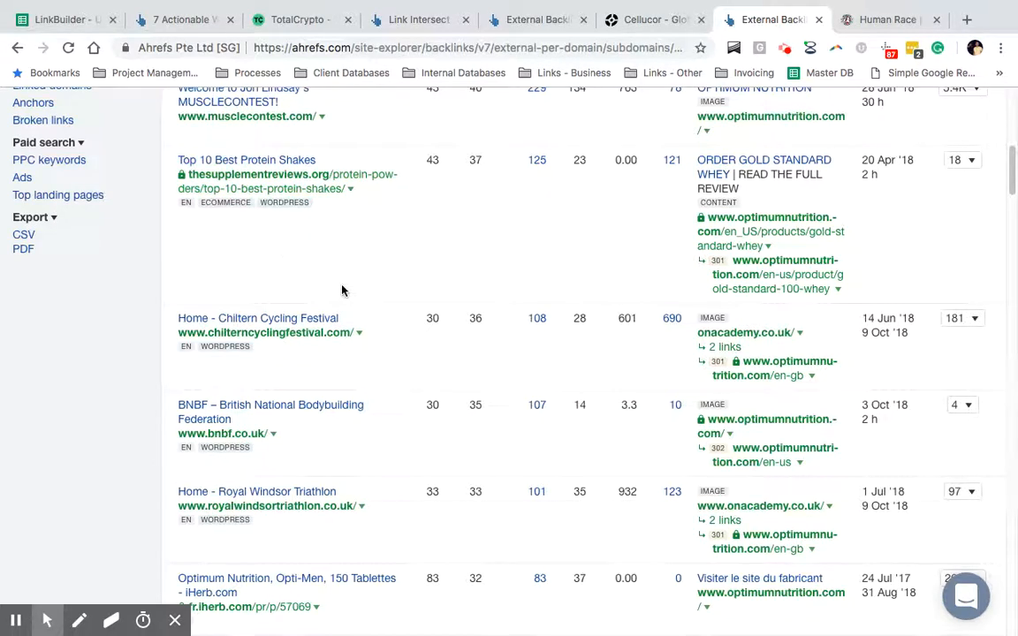
{"action": "scroll", "scroll_direction": "down", "scroll_amount": 3}
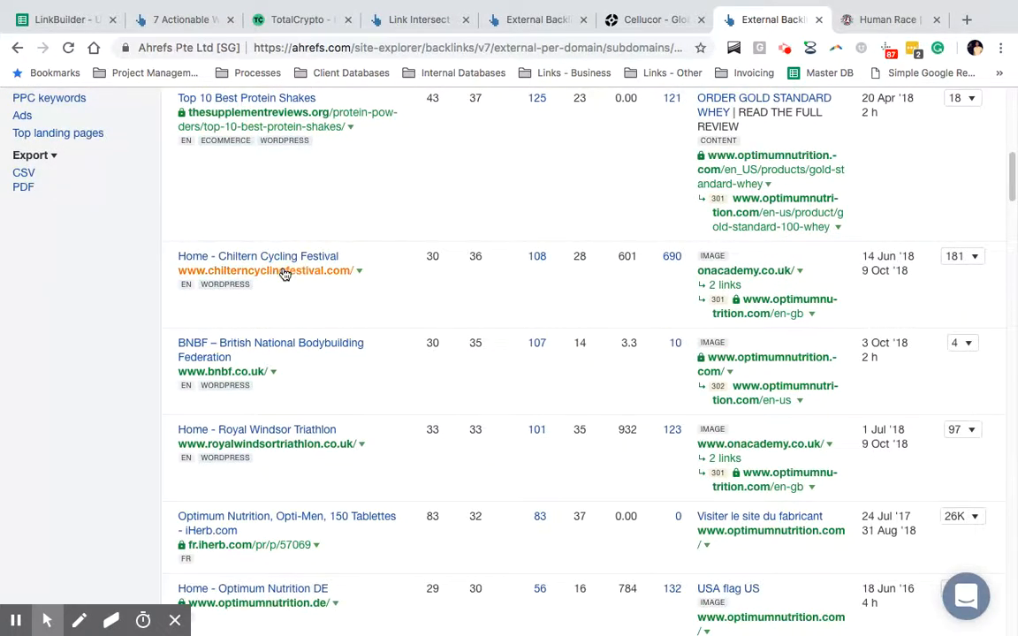
{"action": "scroll", "scroll_direction": "down", "scroll_amount": 3}
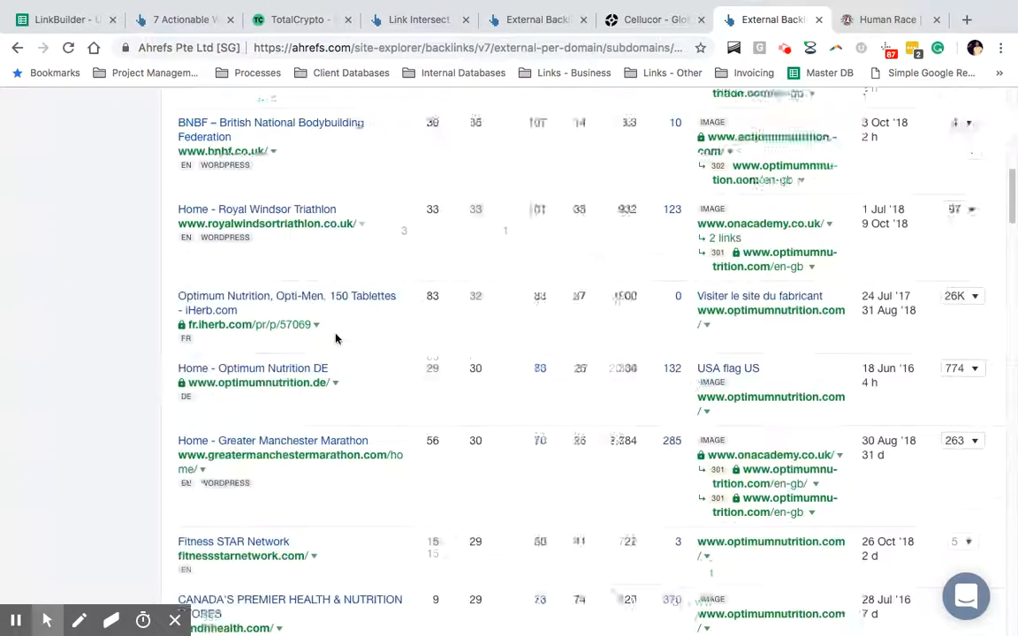
{"action": "scroll", "scroll_direction": "down", "scroll_amount": 3}
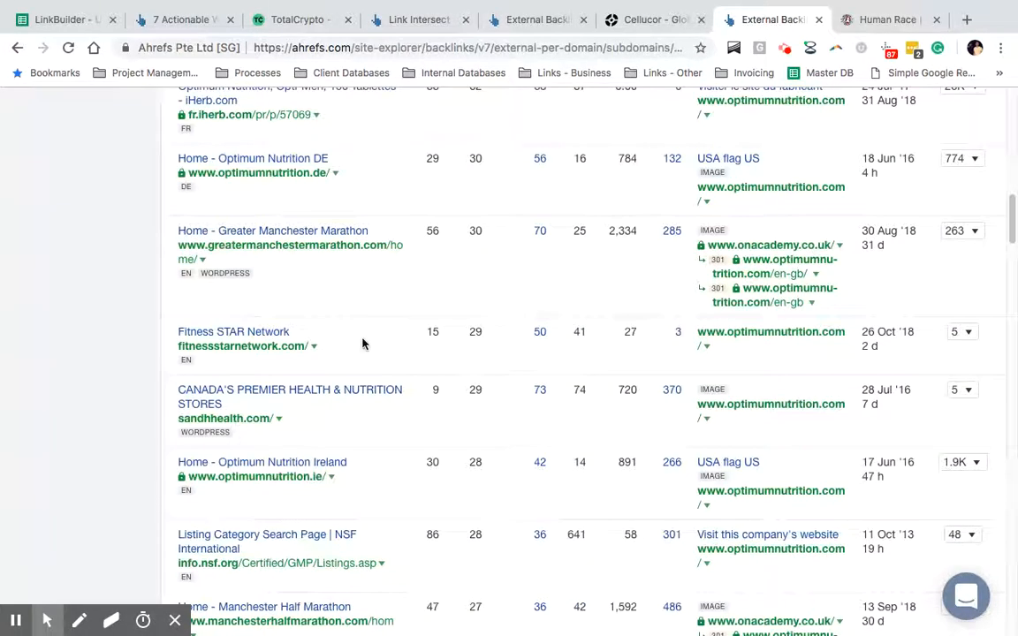
{"action": "scroll", "scroll_direction": "down", "scroll_amount": 3}
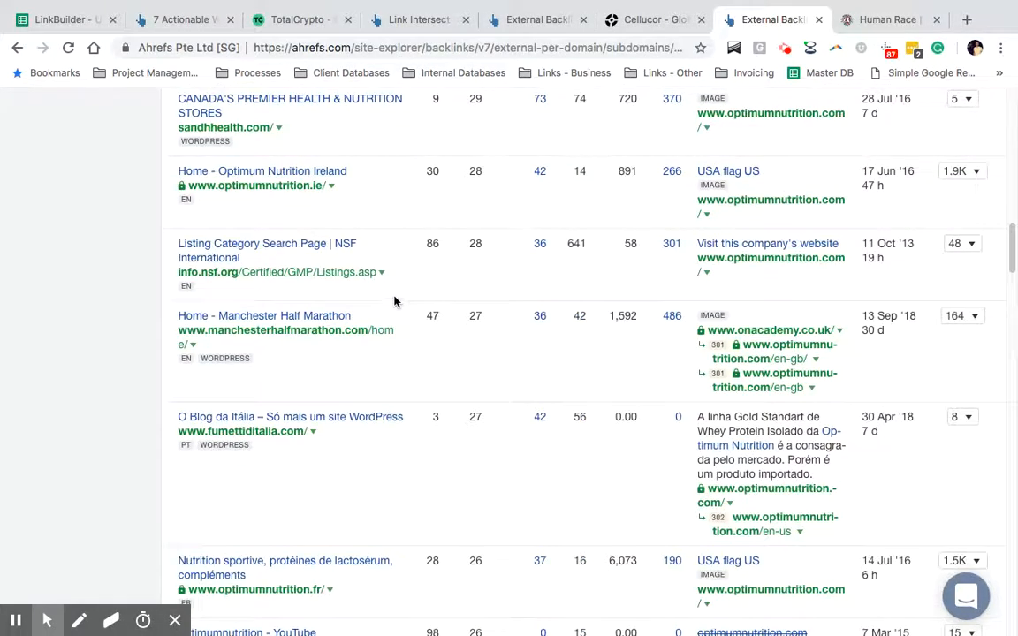
{"action": "scroll", "scroll_direction": "down", "scroll_amount": 3}
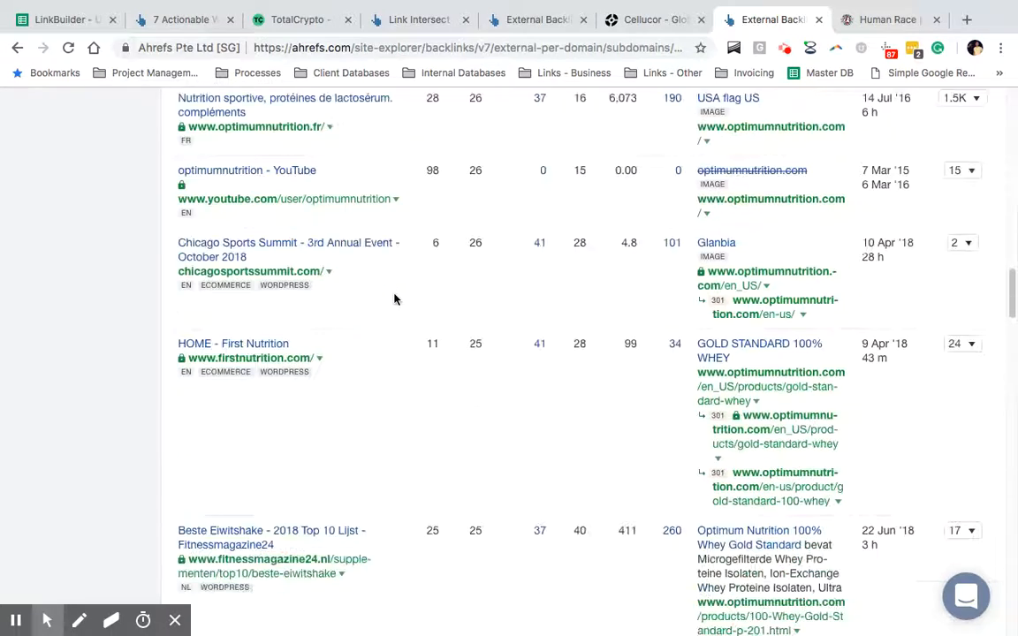
{"action": "scroll", "scroll_direction": "down", "scroll_amount": 3}
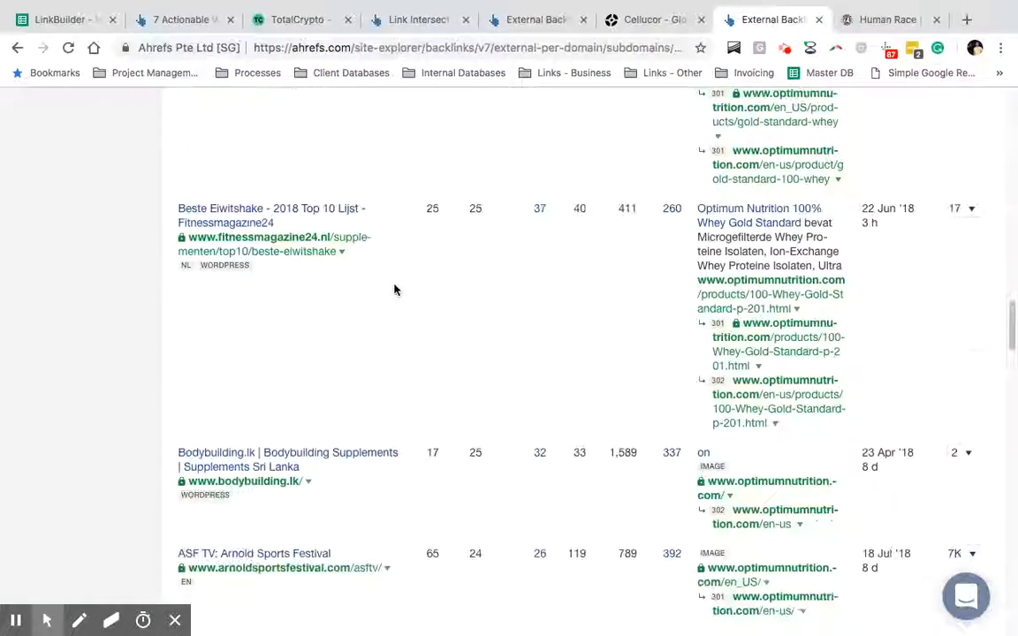
{"action": "scroll", "scroll_direction": "down", "scroll_amount": 3}
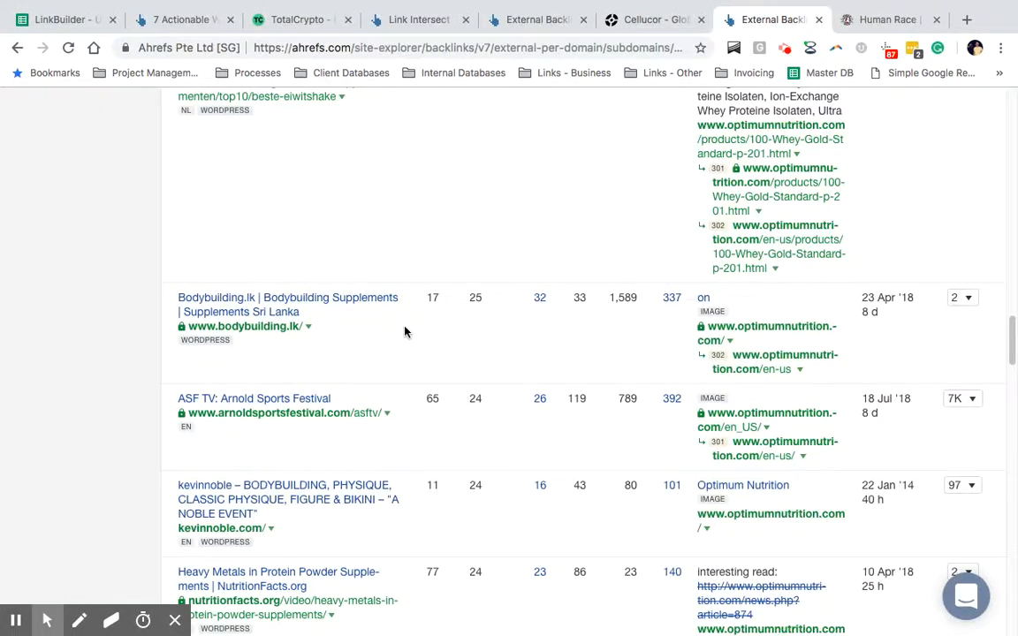
{"action": "scroll", "scroll_direction": "down", "scroll_amount": 3}
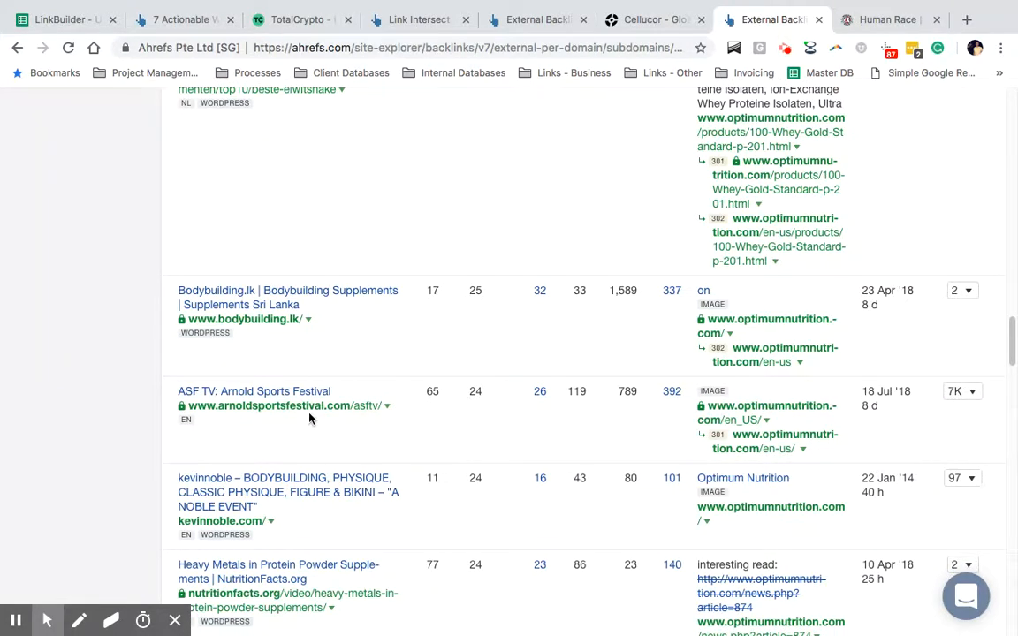
{"action": "mouse_move", "coordinate": [446, 343]}
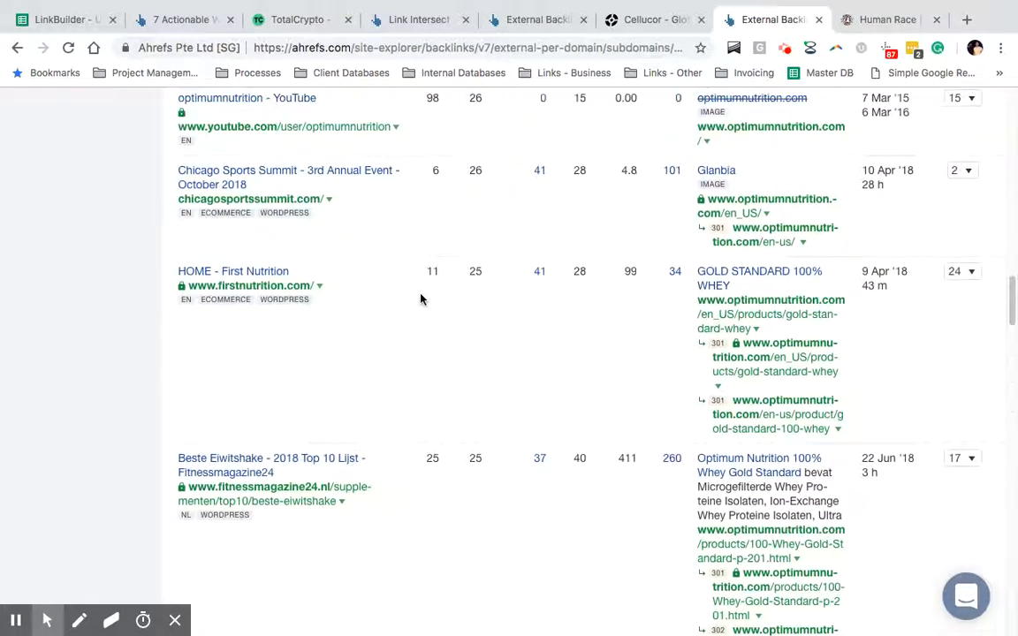
{"action": "scroll", "scroll_direction": "down", "scroll_amount": 3}
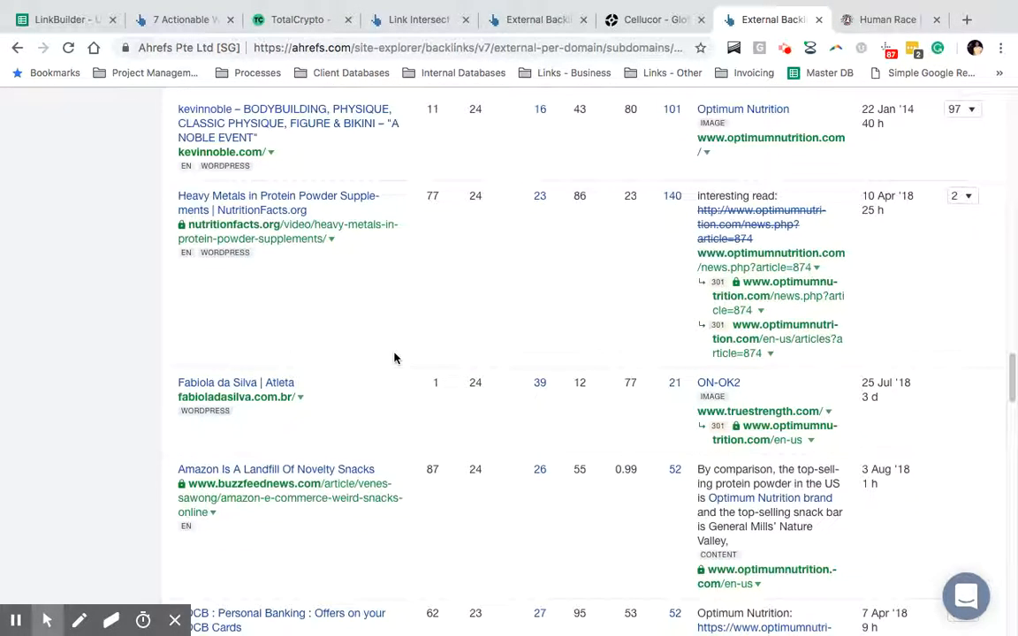
{"action": "scroll", "scroll_direction": "down", "scroll_amount": 3}
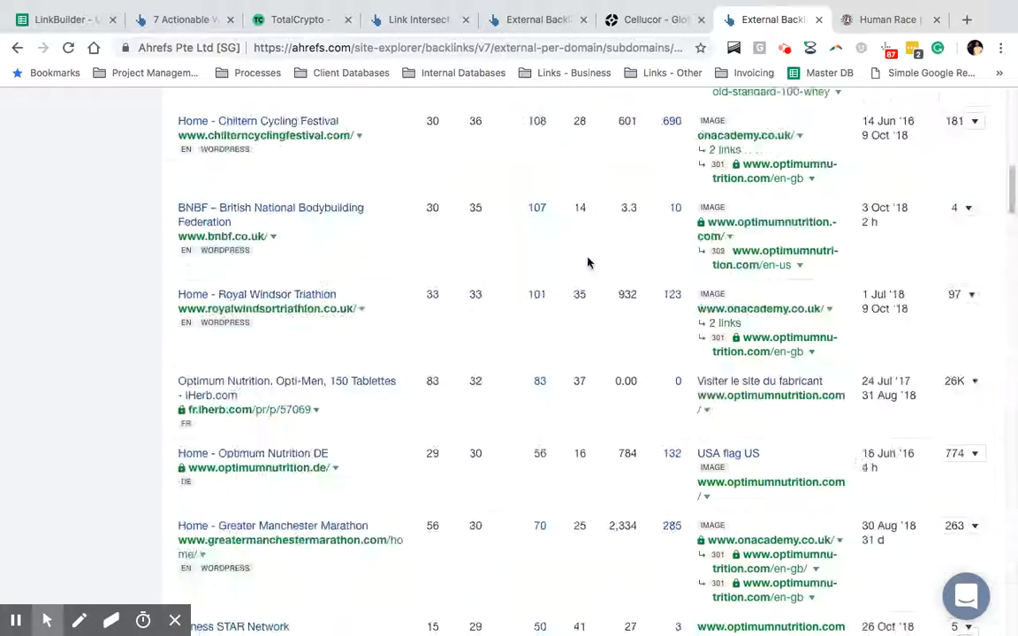